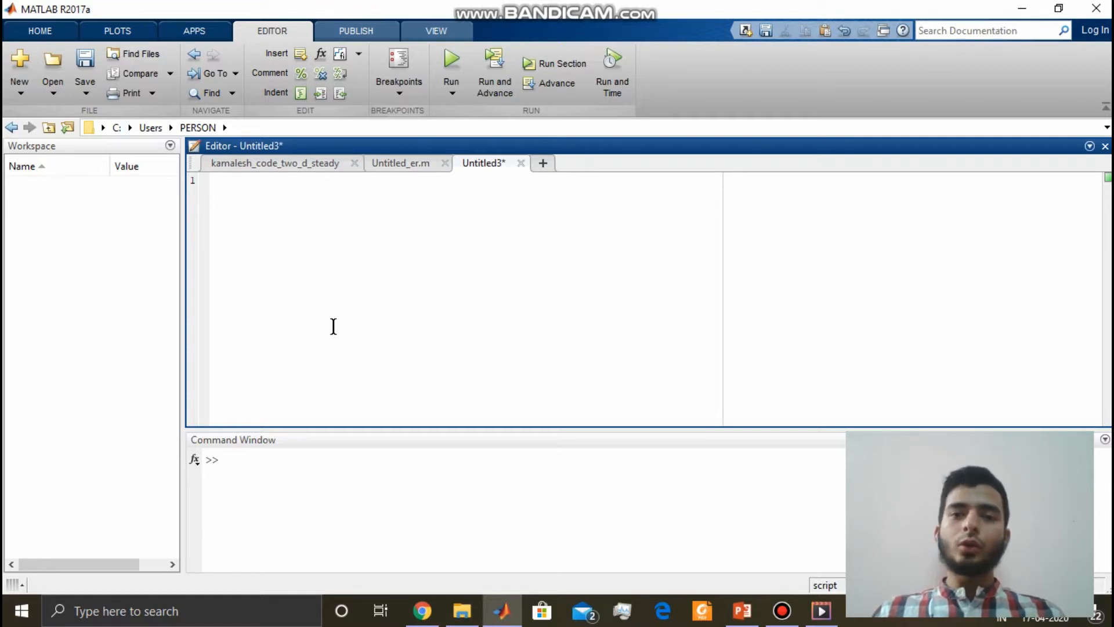
Type the function header 'function [out] = taylor_expansion(x)' in the Editor.
click(234, 179)
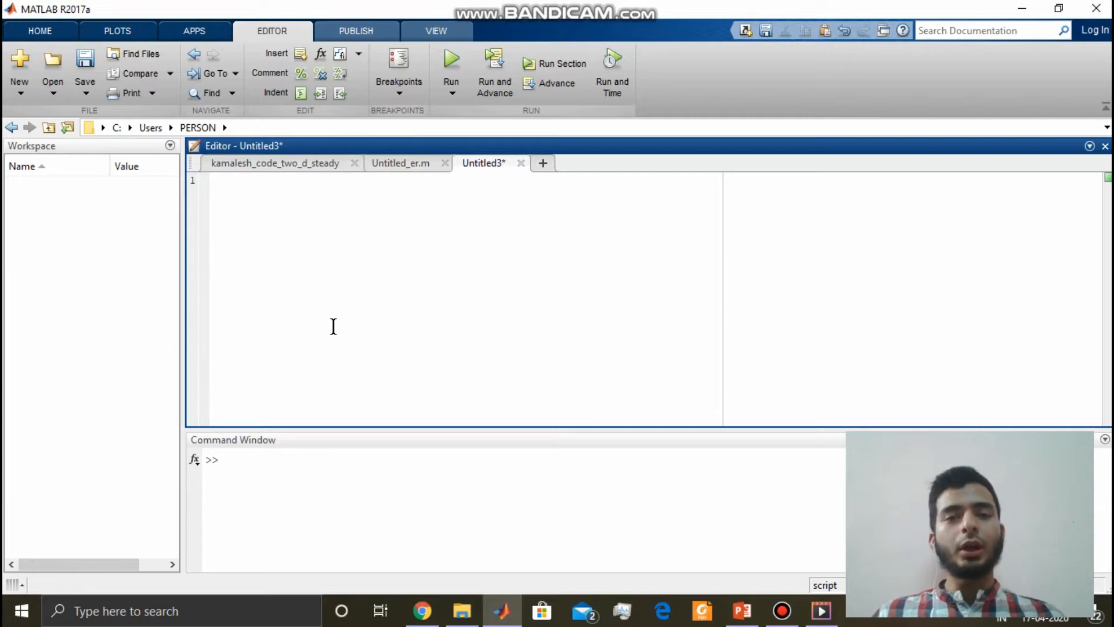
text(f)
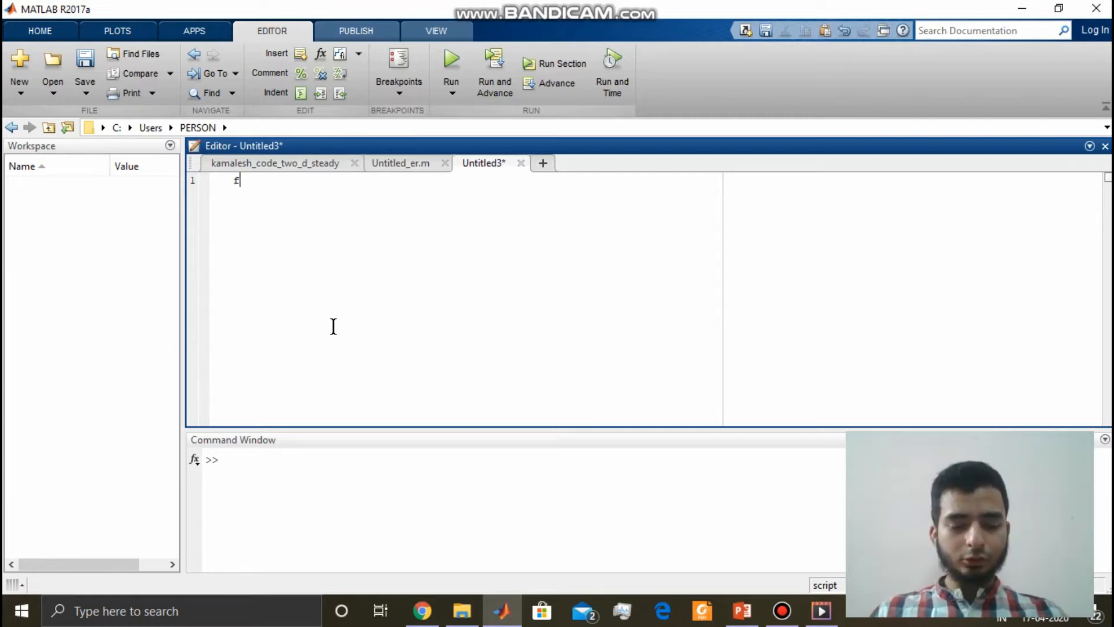
text(unction []/)
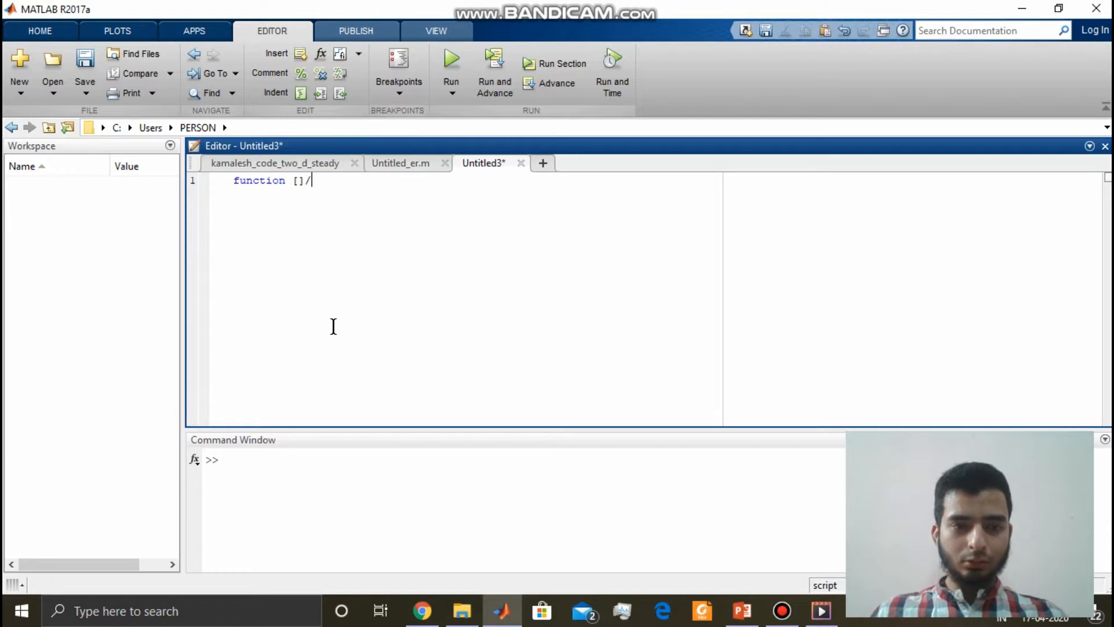
text(out)
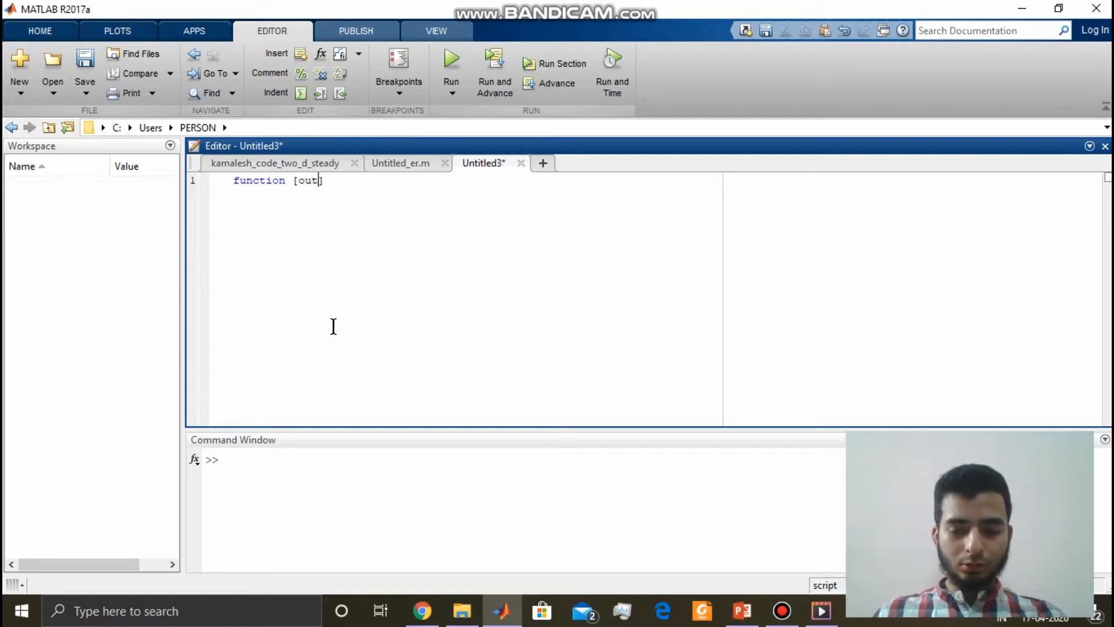
text(]= taylo)
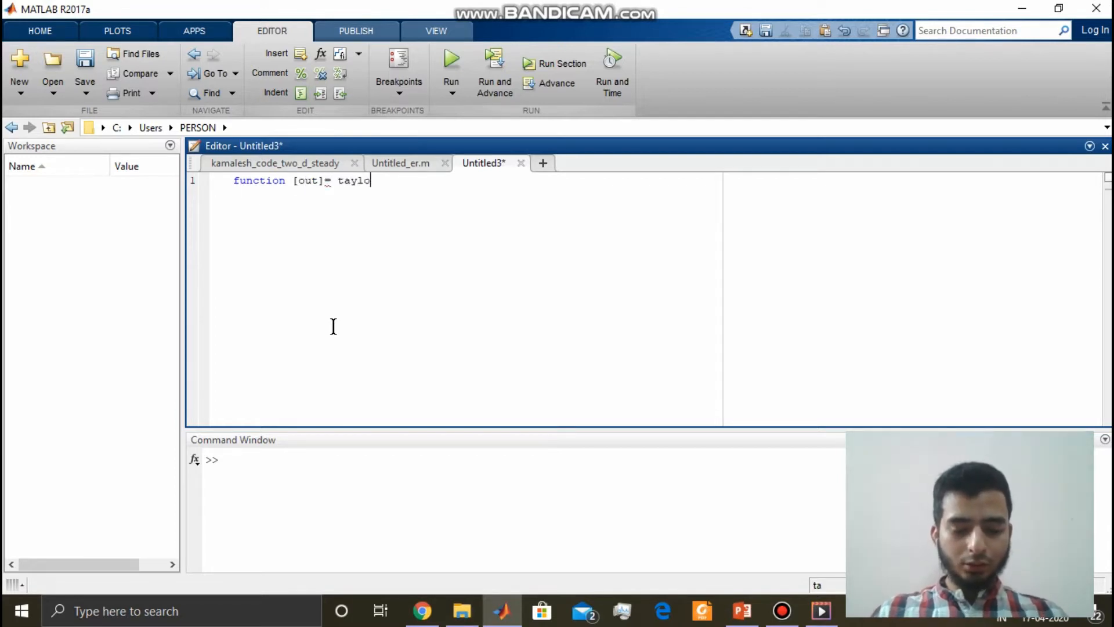
text(r_expansion(x))
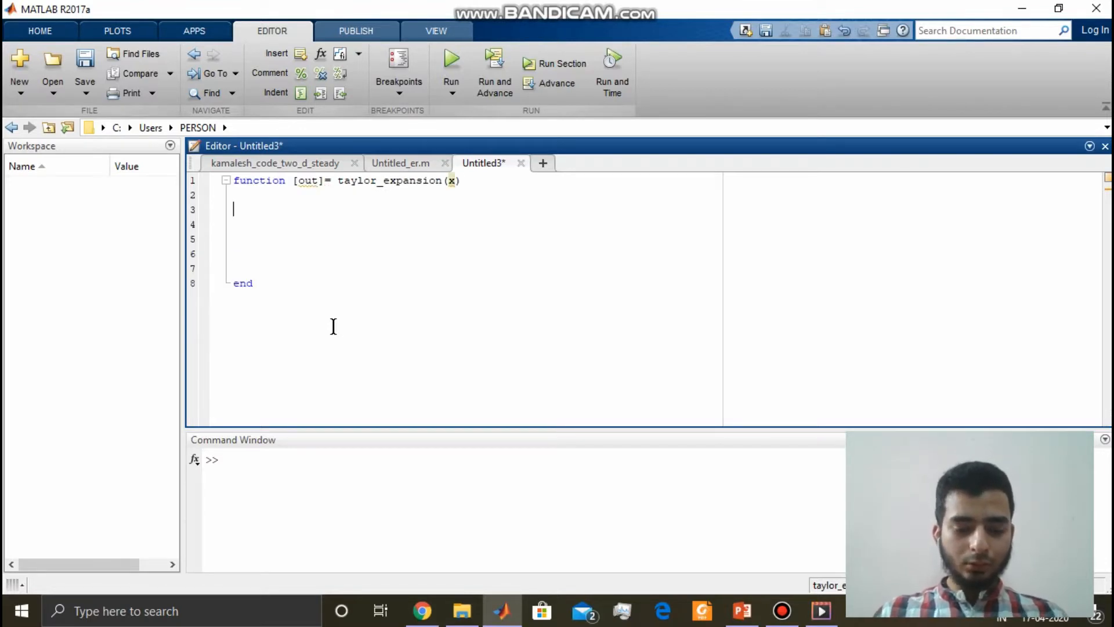
Add a for i = 1:25 loop storing taylor_value(i) = x^i/factorial(i).
text(for i)
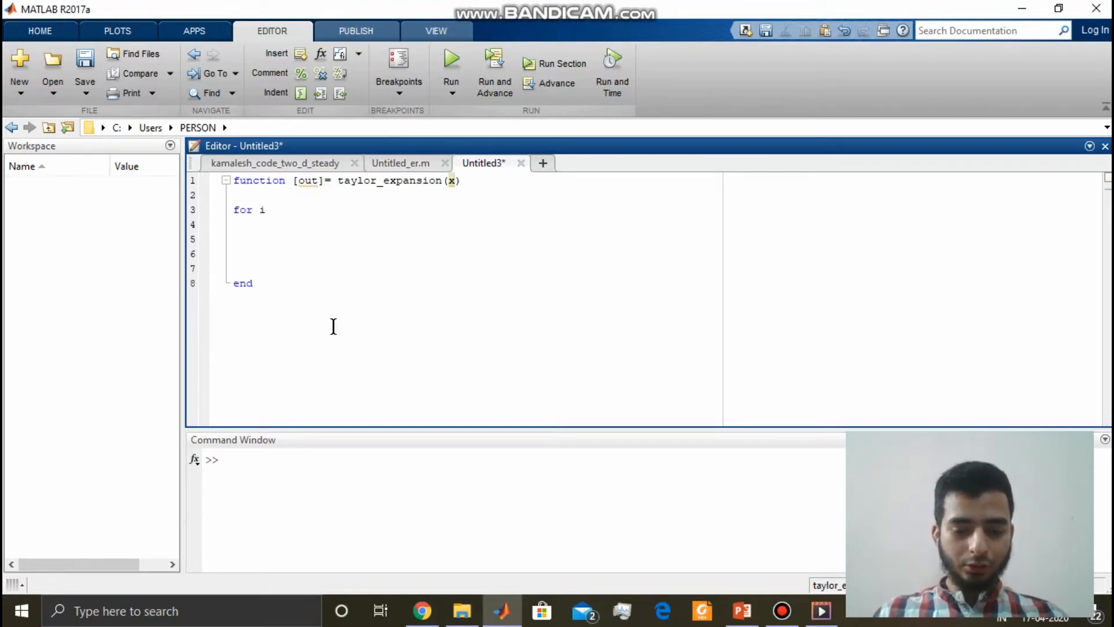
text(= 1:)
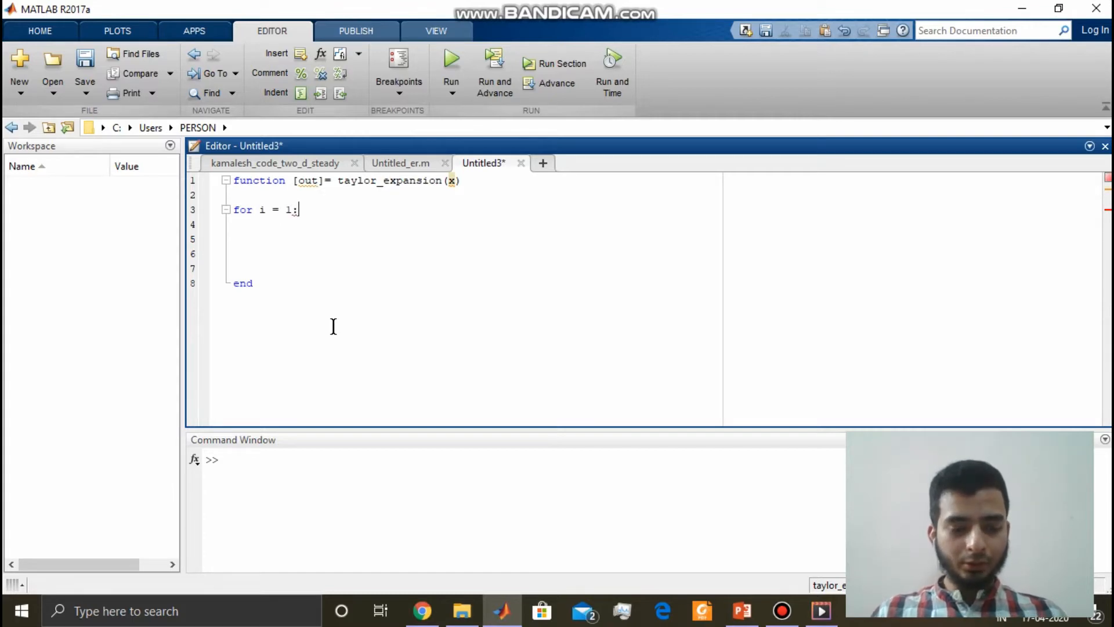
text(25)
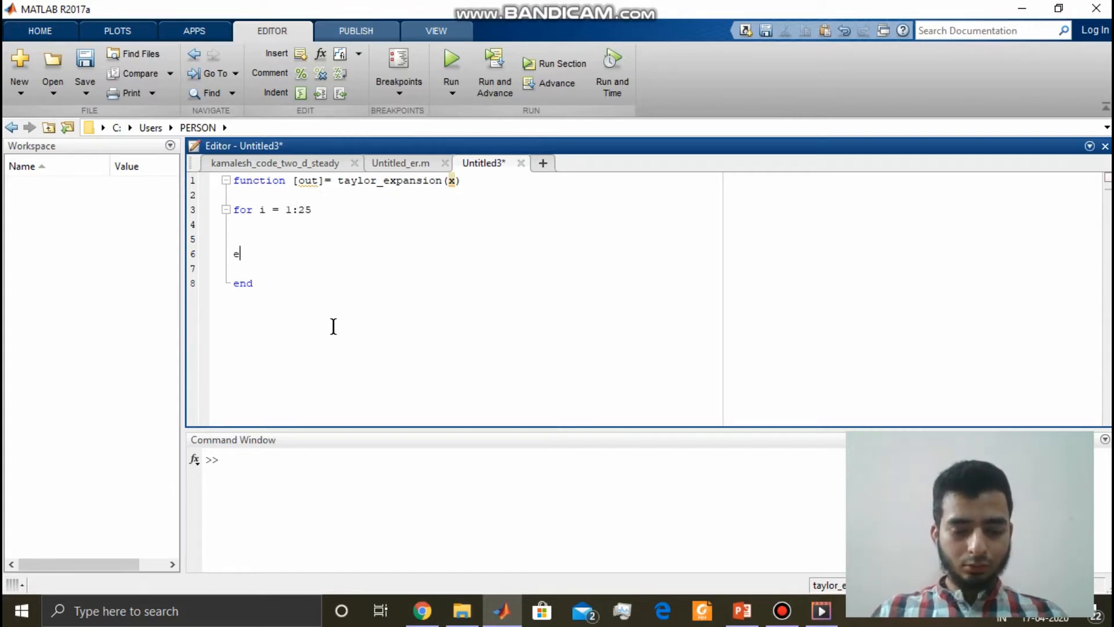
text(taylor_value =)
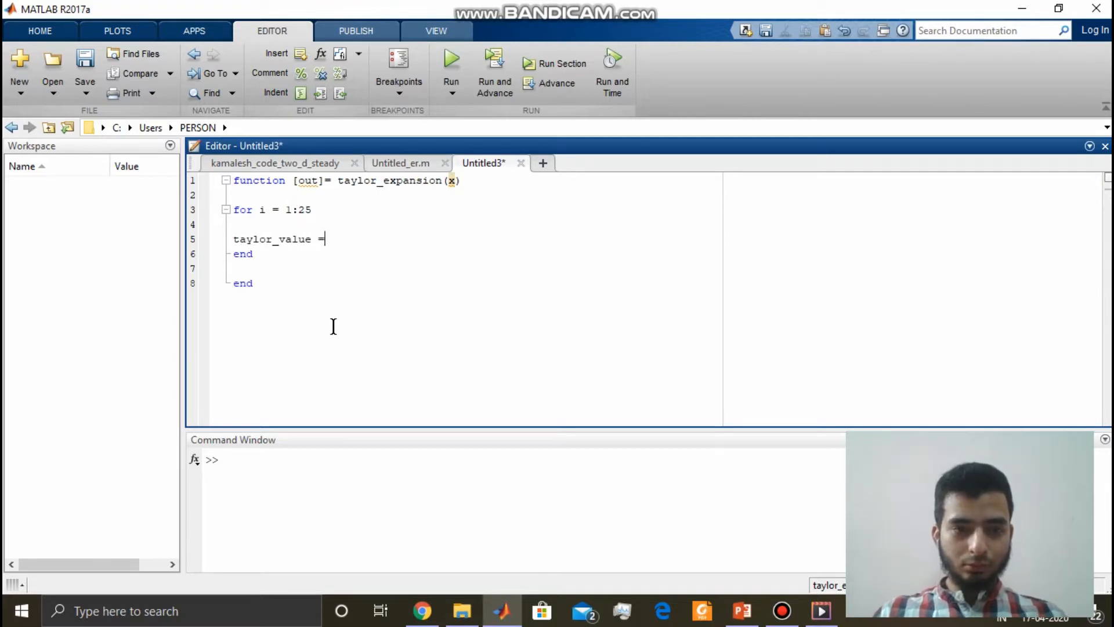
text((i))
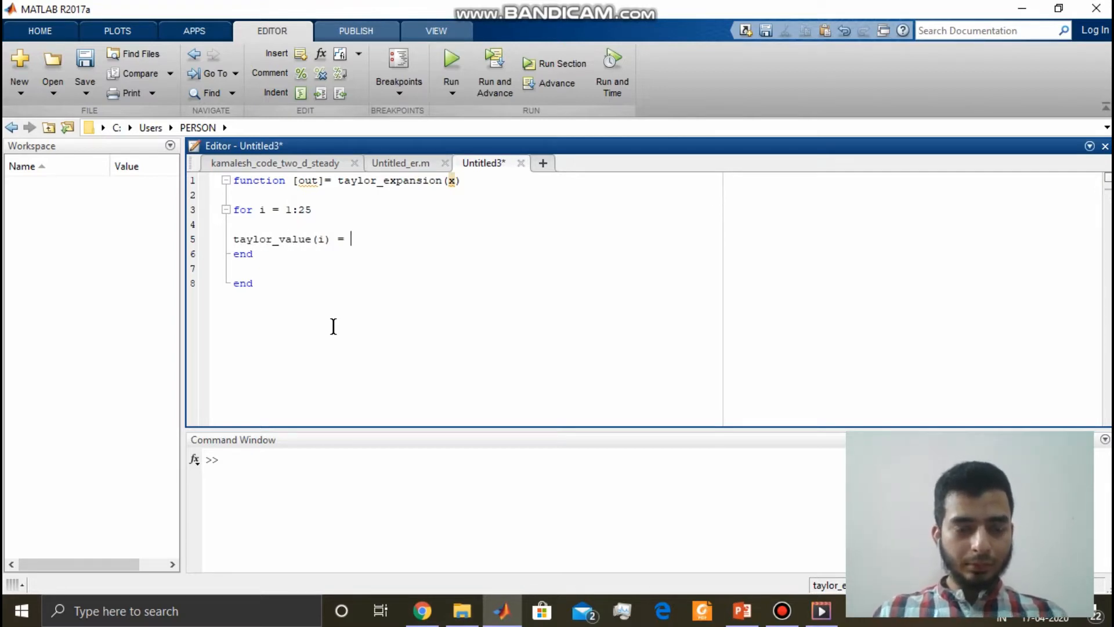
text(x^)
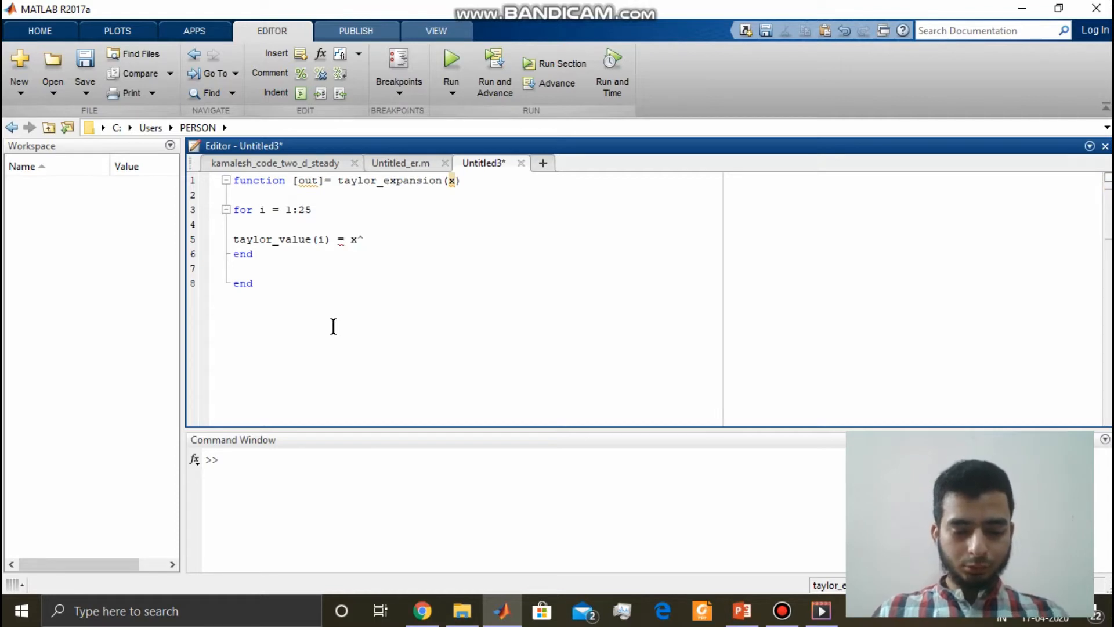
text(i/factorial(i)
text(va)
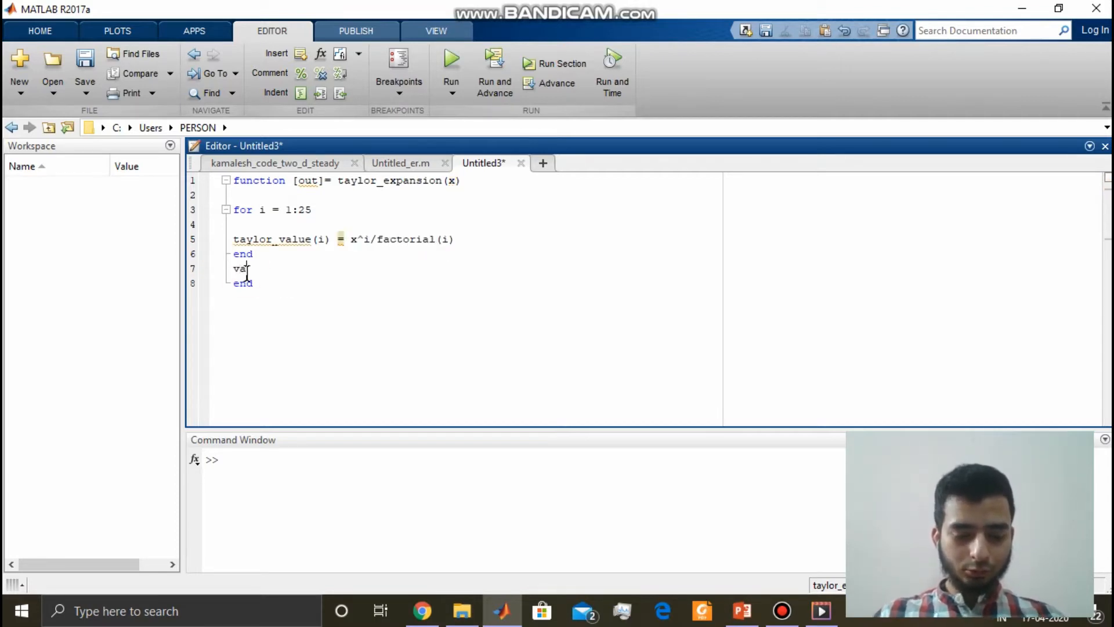
Begin the summing line 'value = 1+ taylor_va'.
text(lue =)
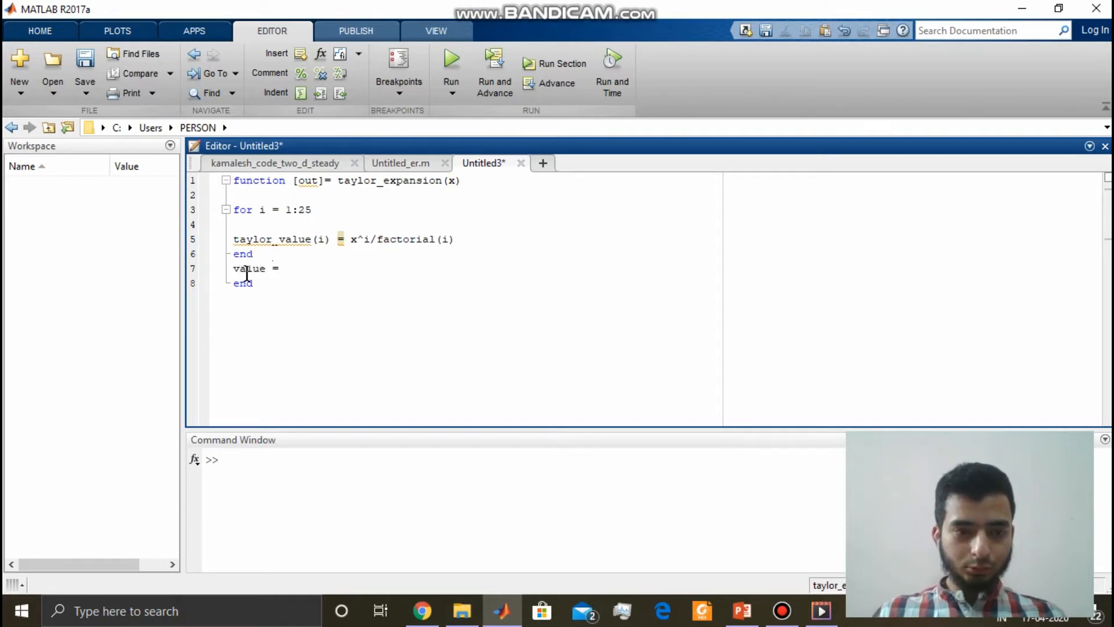
text(1+ taylor)
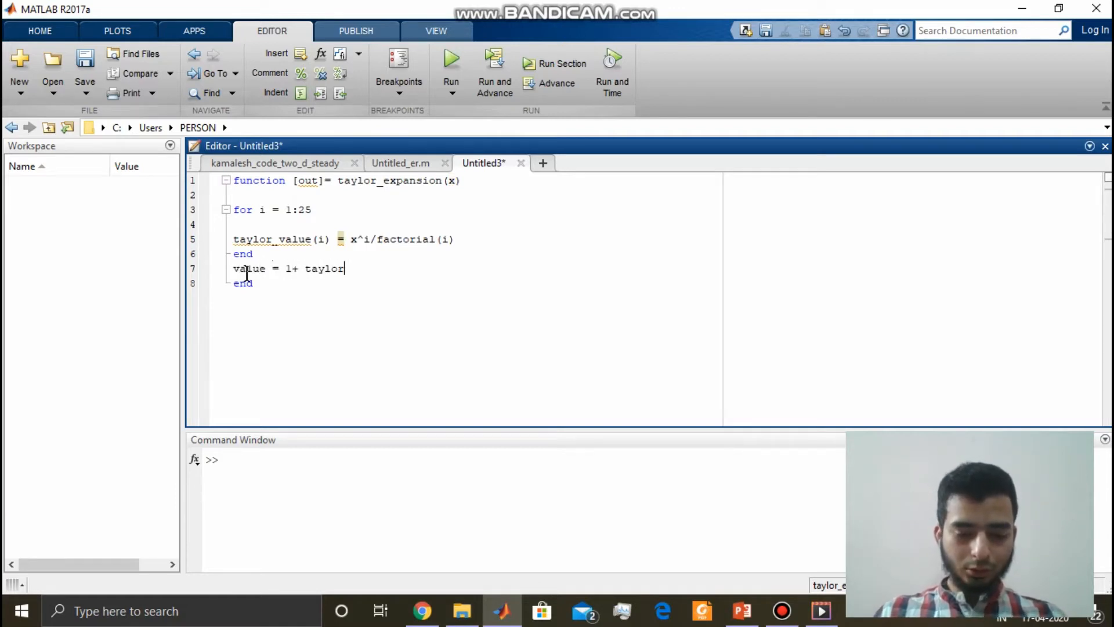
text(_vale)
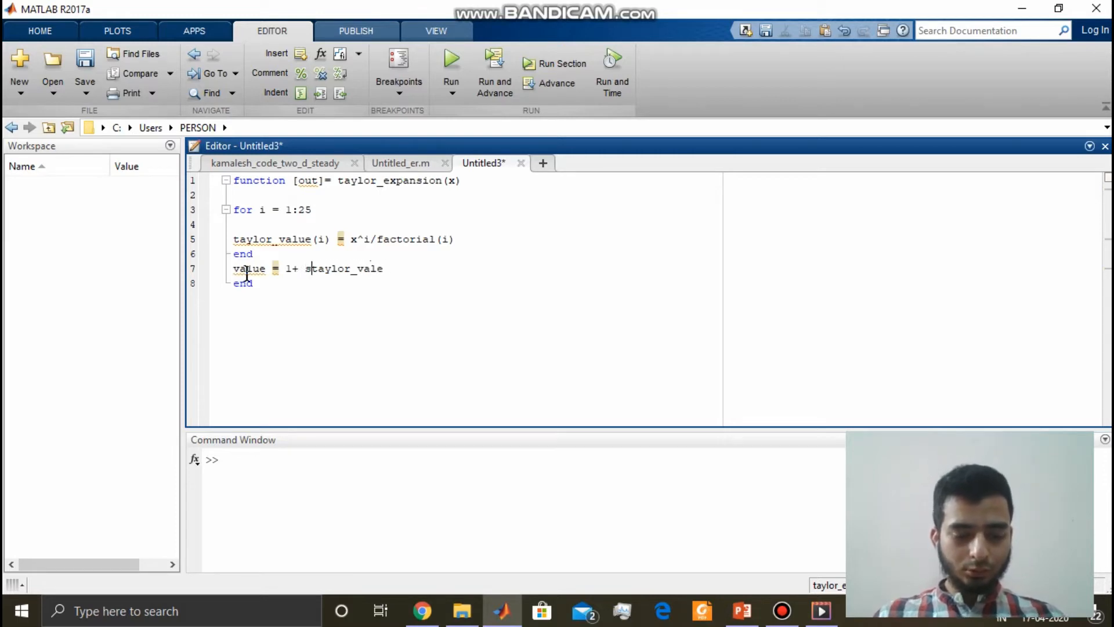
Finish value = 1+sum(taylor_value), add exact_value = exp(x), and start error = abs(... exact_value).
text(um(taylor_value)
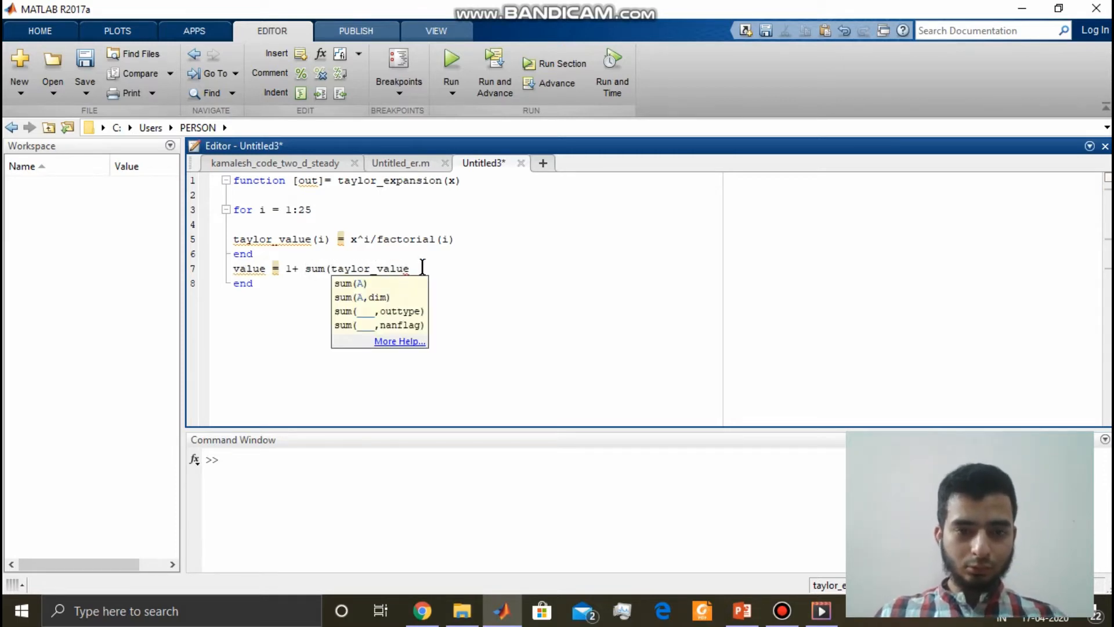
text())
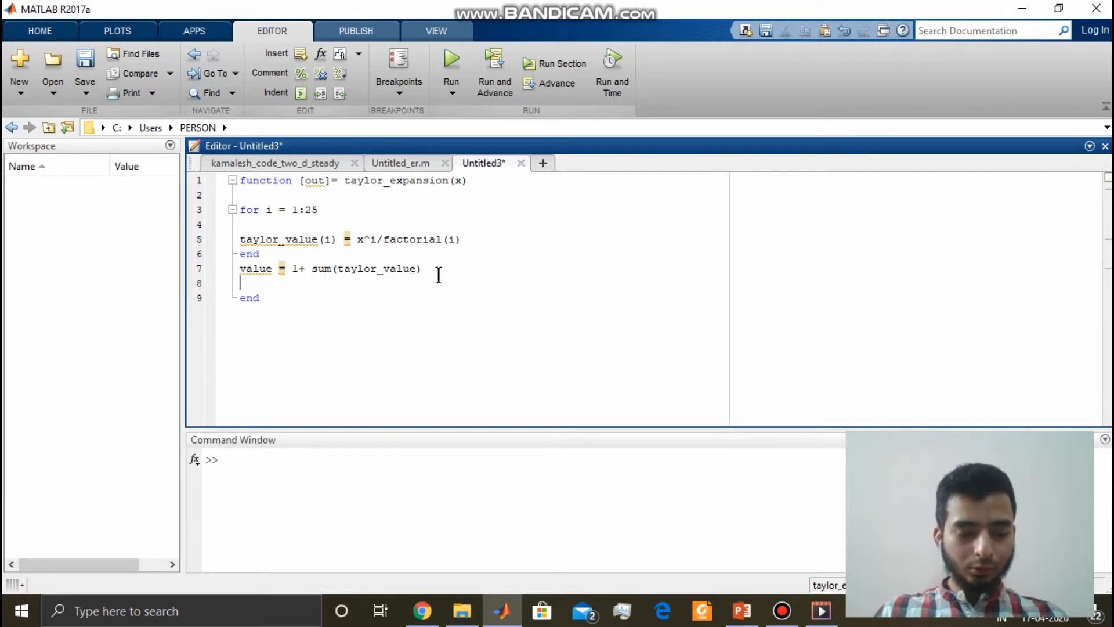
text(exact_value)
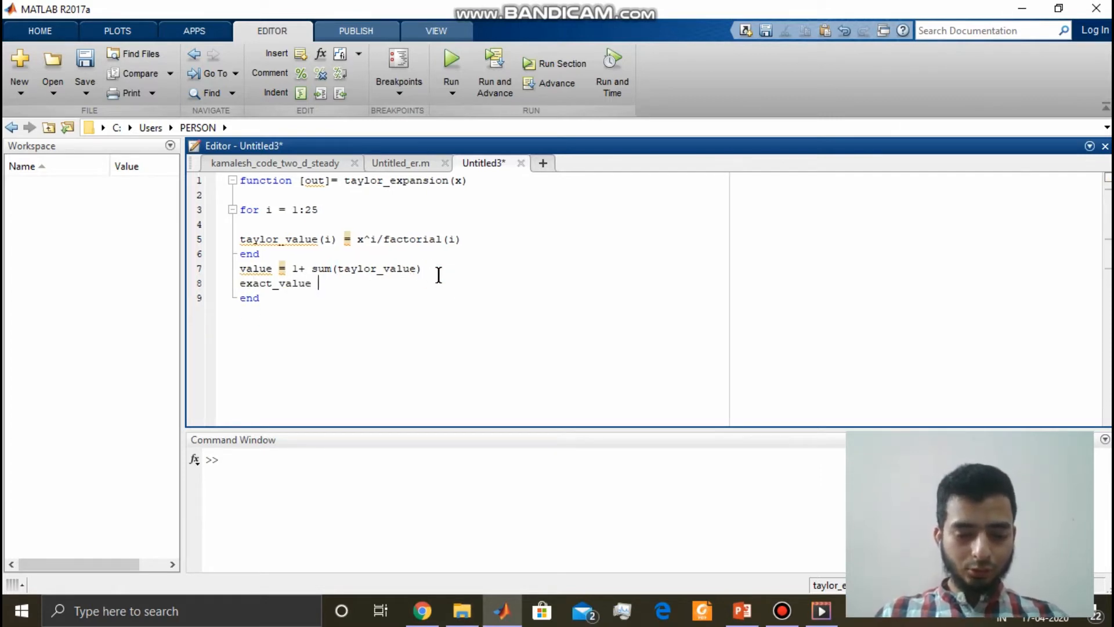
text(= exp(x);)
text(error)
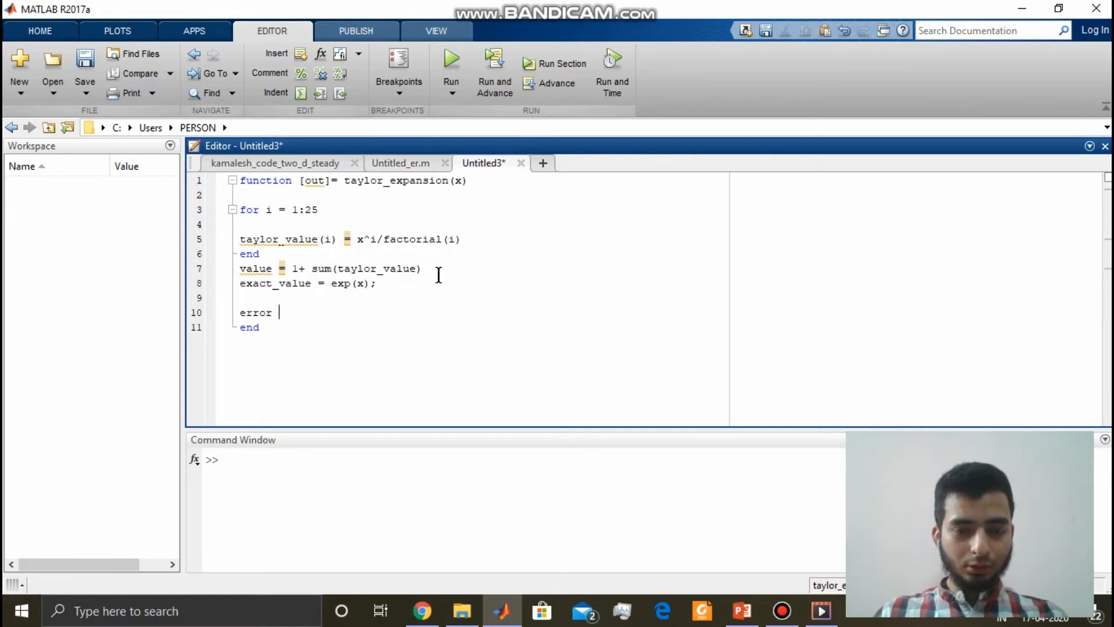
text(= abs(value -)
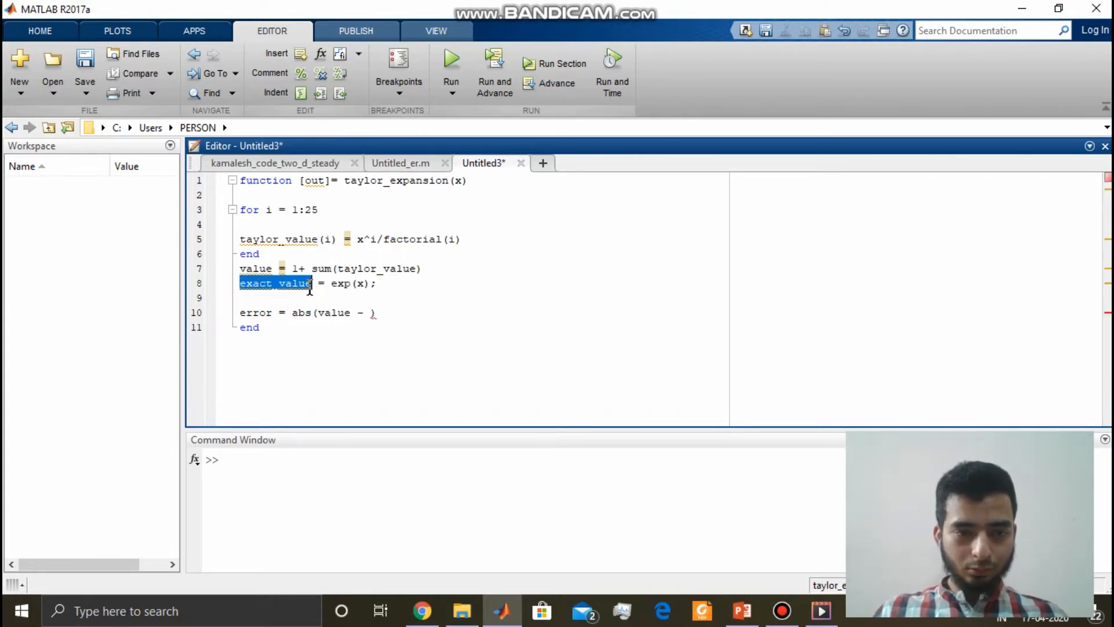
text(exact_value)
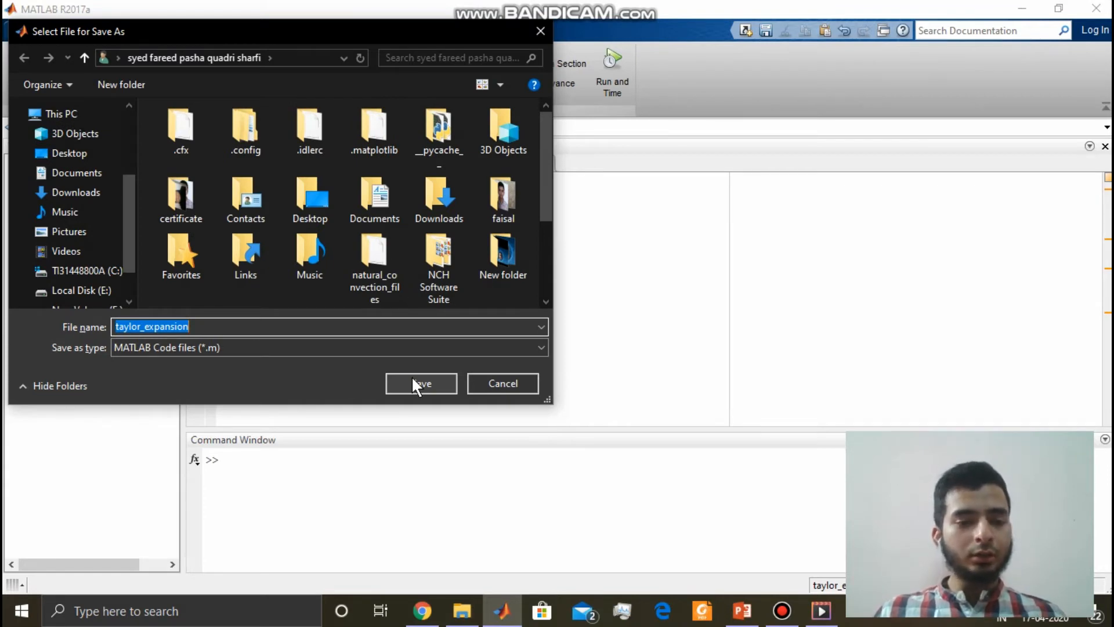
Save the function as taylor_expansion.m and end the error line with a semicolon.
click(420, 383)
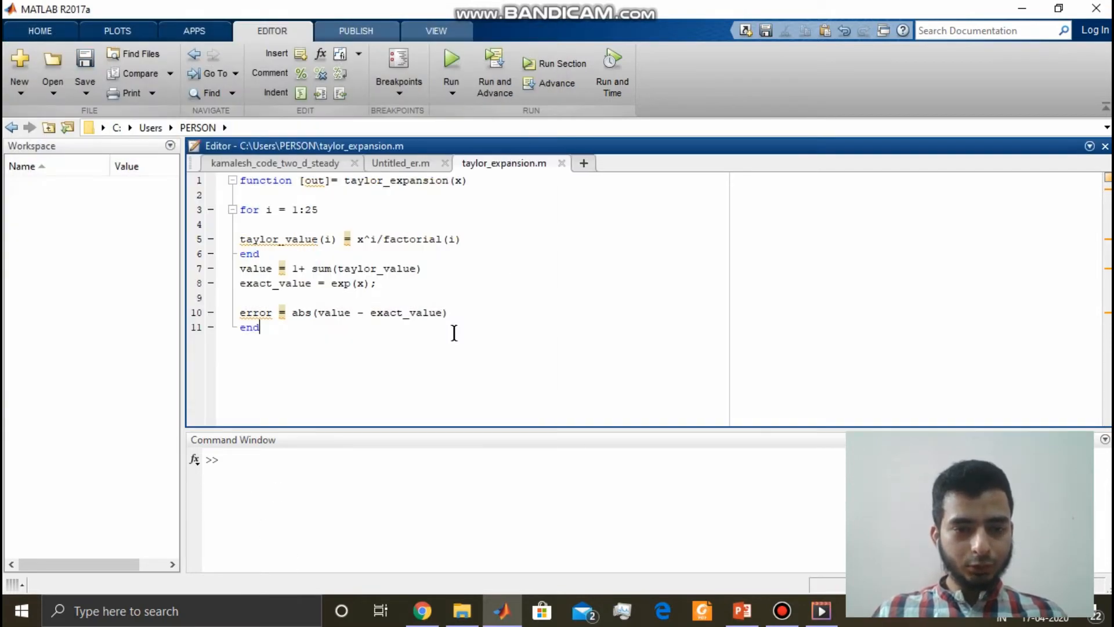
text(;)
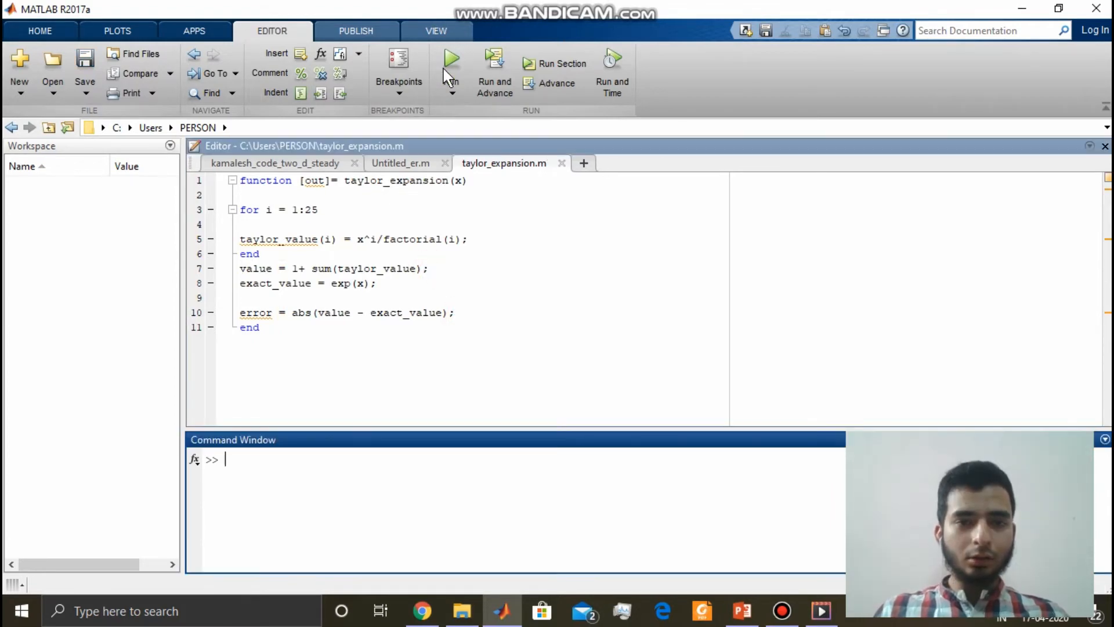
Run taylor_expansion, hit the not-enough-inputs error, then call taylor_expansion(2) in the Command Window.
click(452, 63)
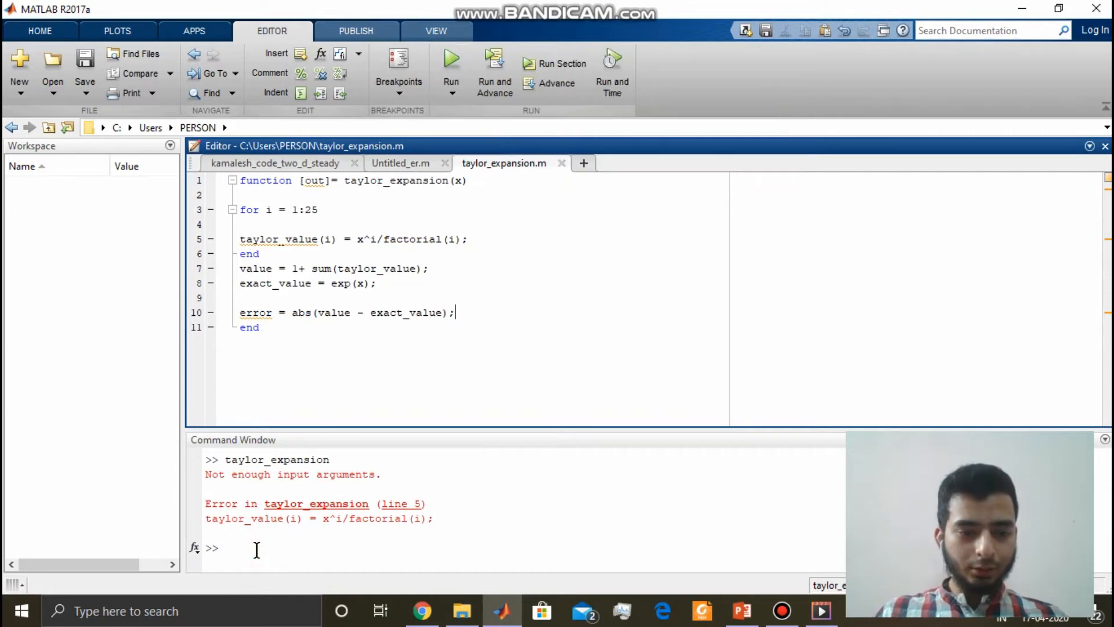
click(256, 547)
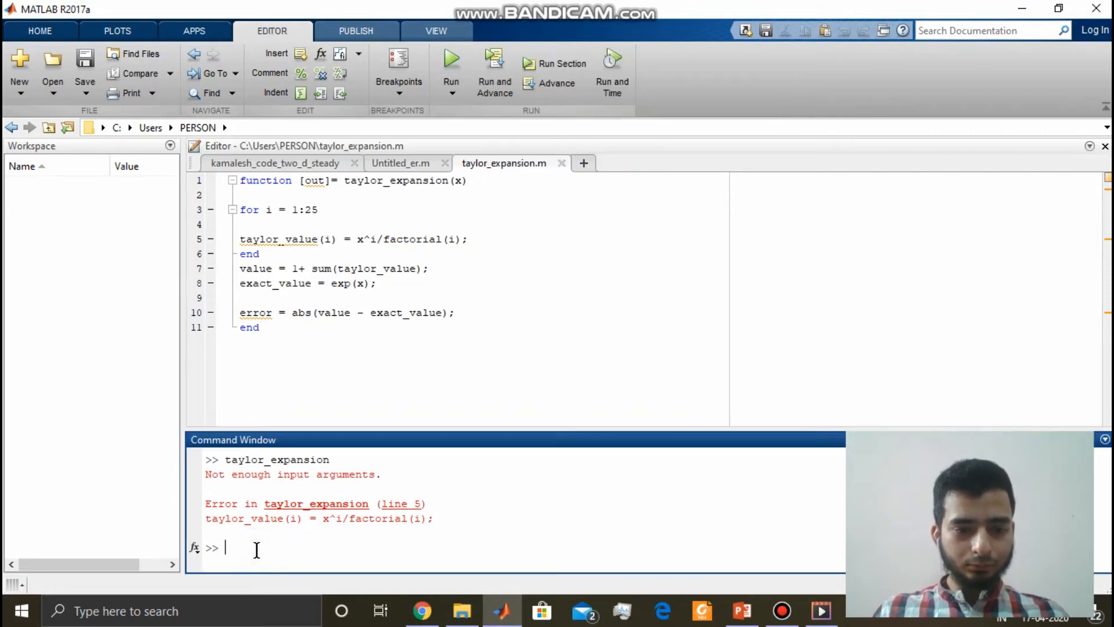
text(tay)
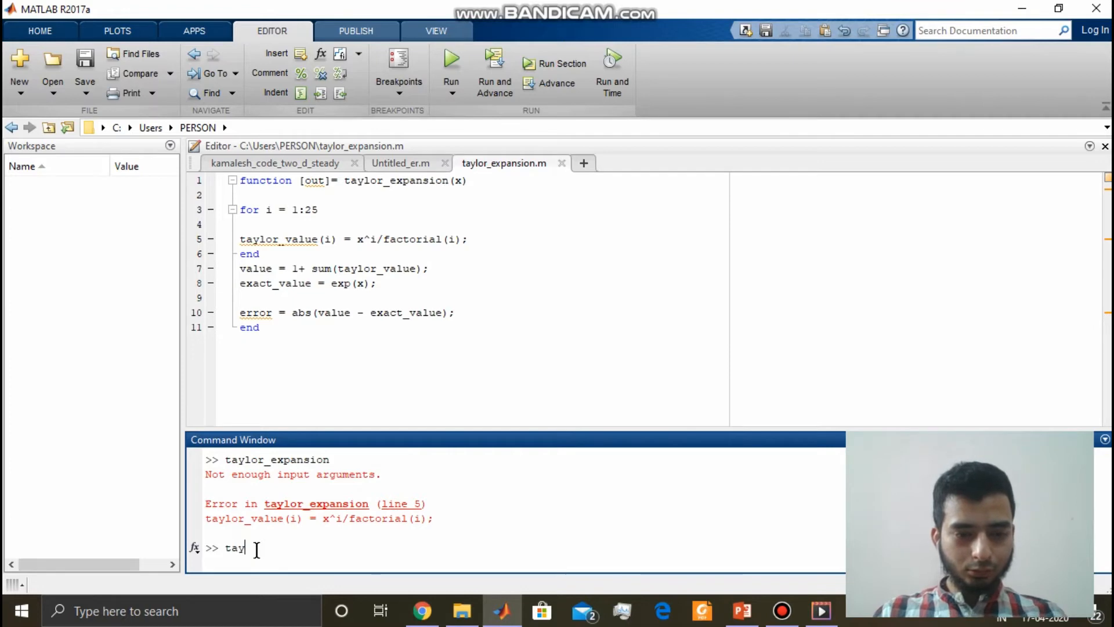
text(lor_expansion)
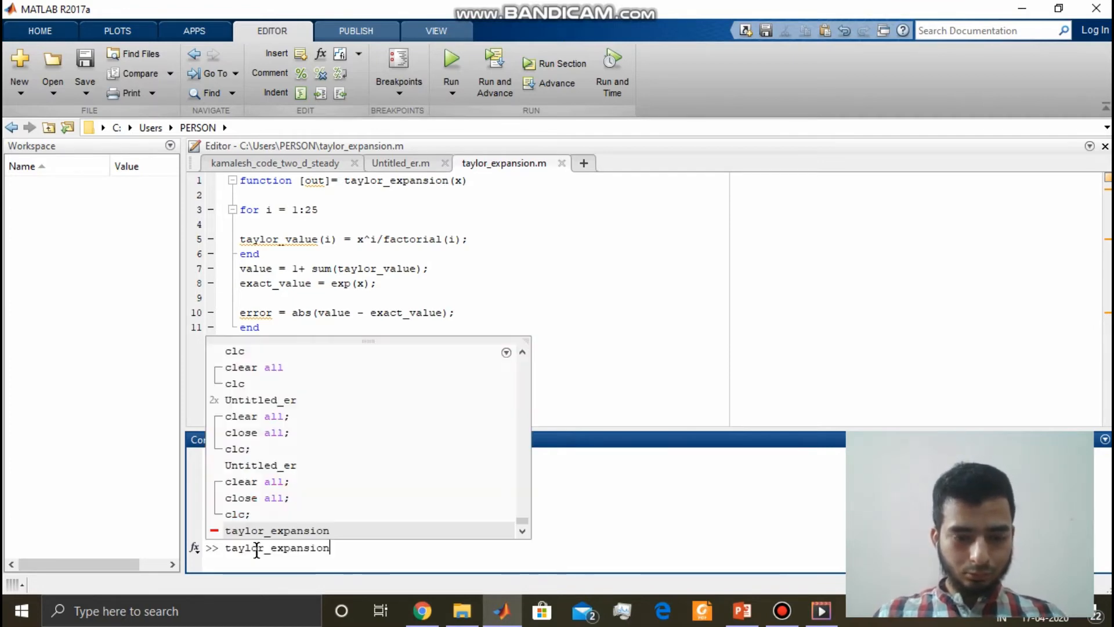
key(enter)
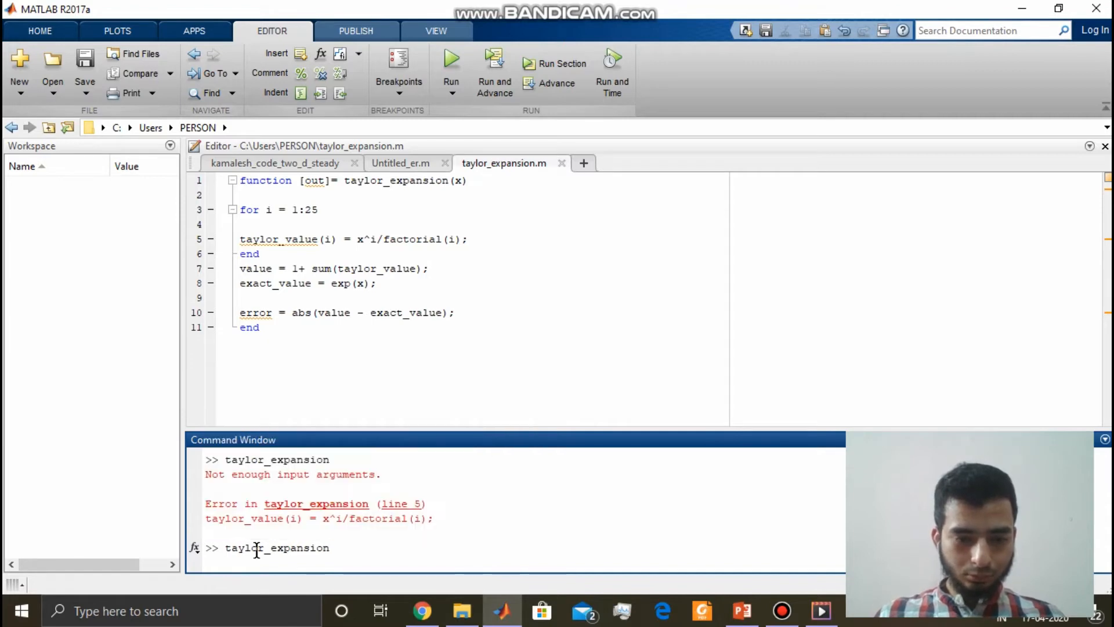
text((2)
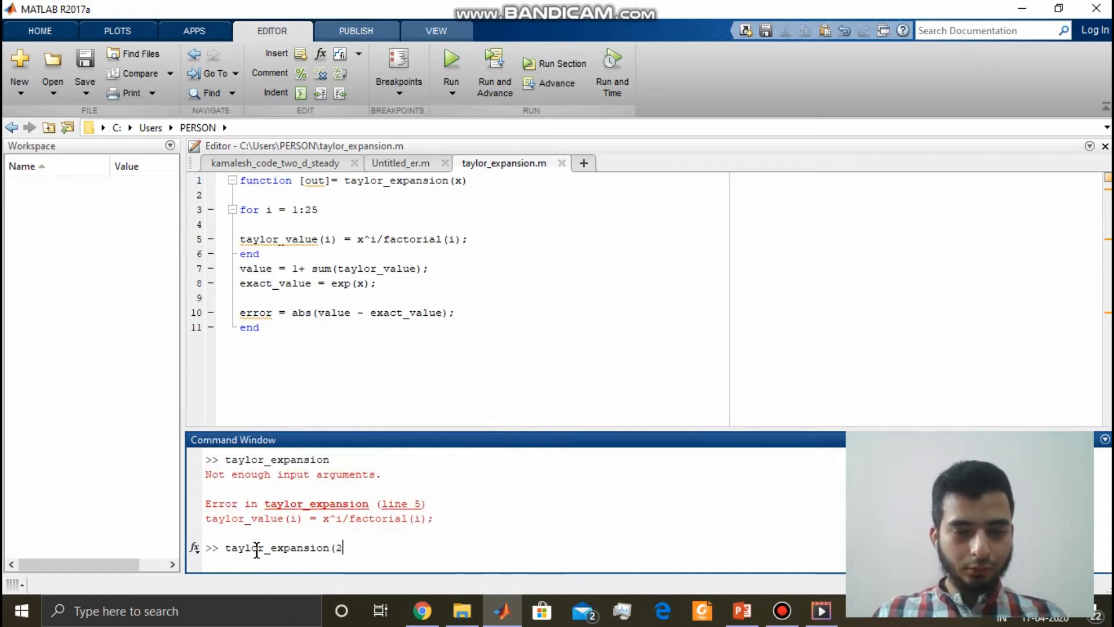
text())
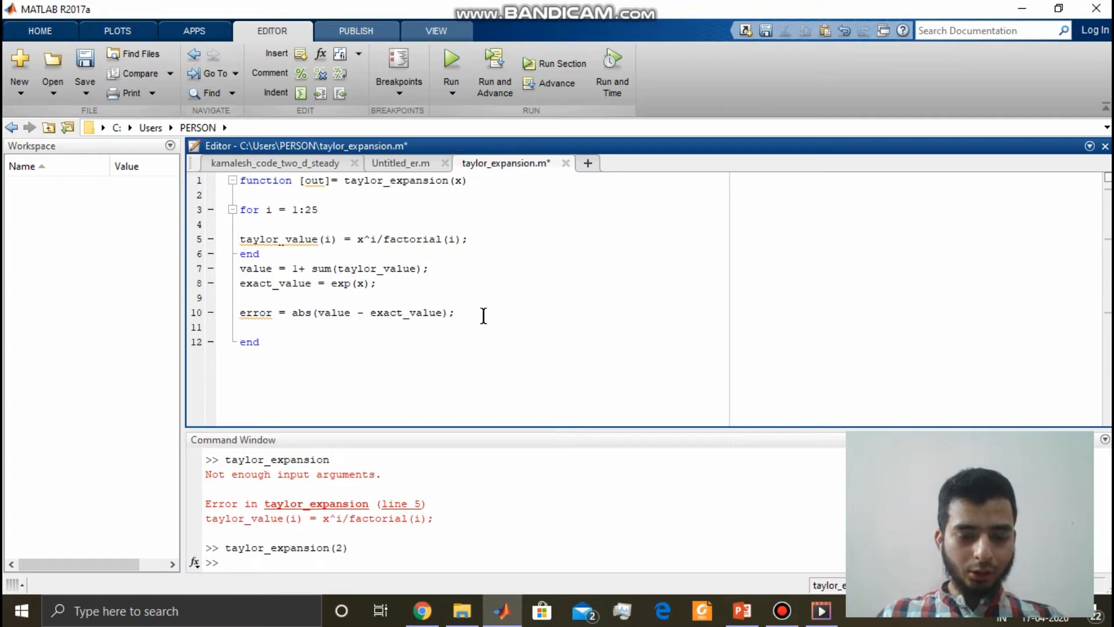
Add out = error;, rerun taylor_expansion(2) returning 1.7764e-15, and start a new blank script.
text(out =)
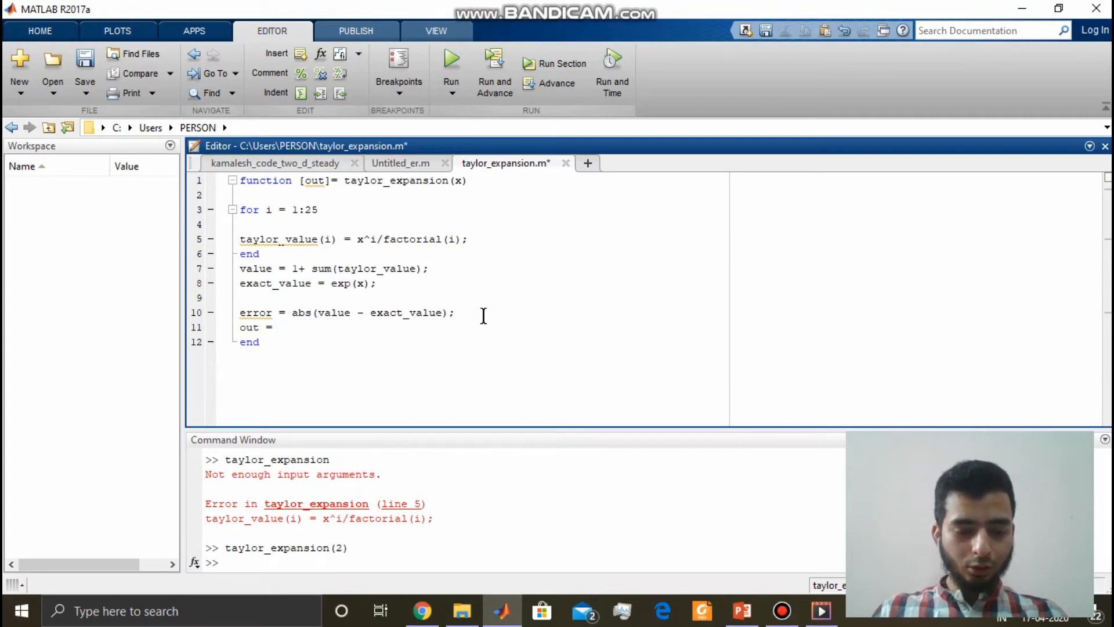
text(error;)
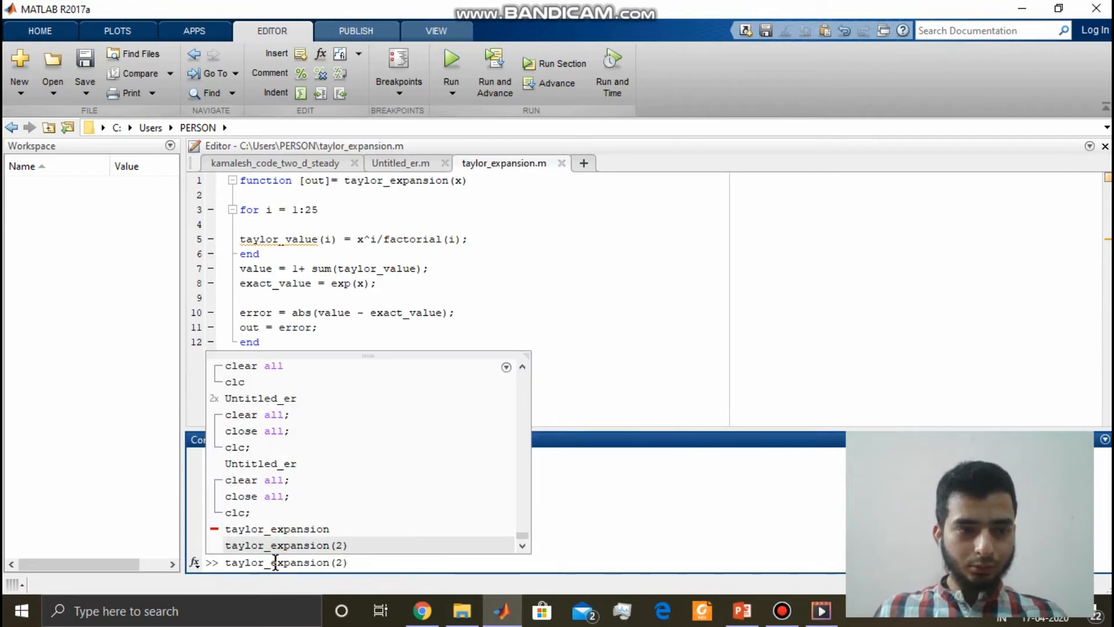
key(enter)
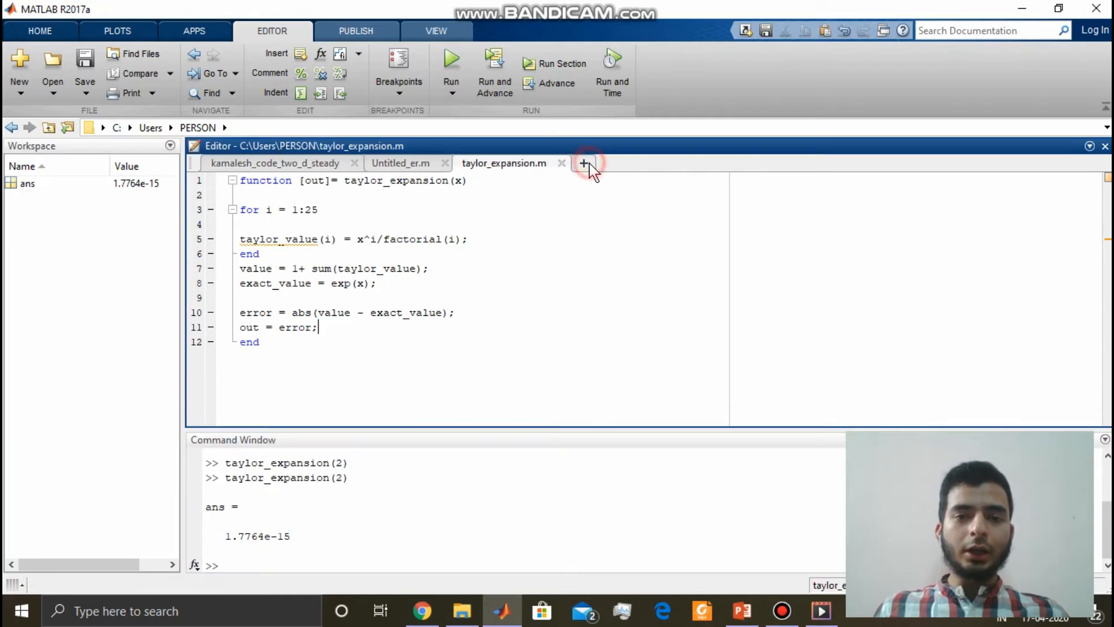
click(583, 162)
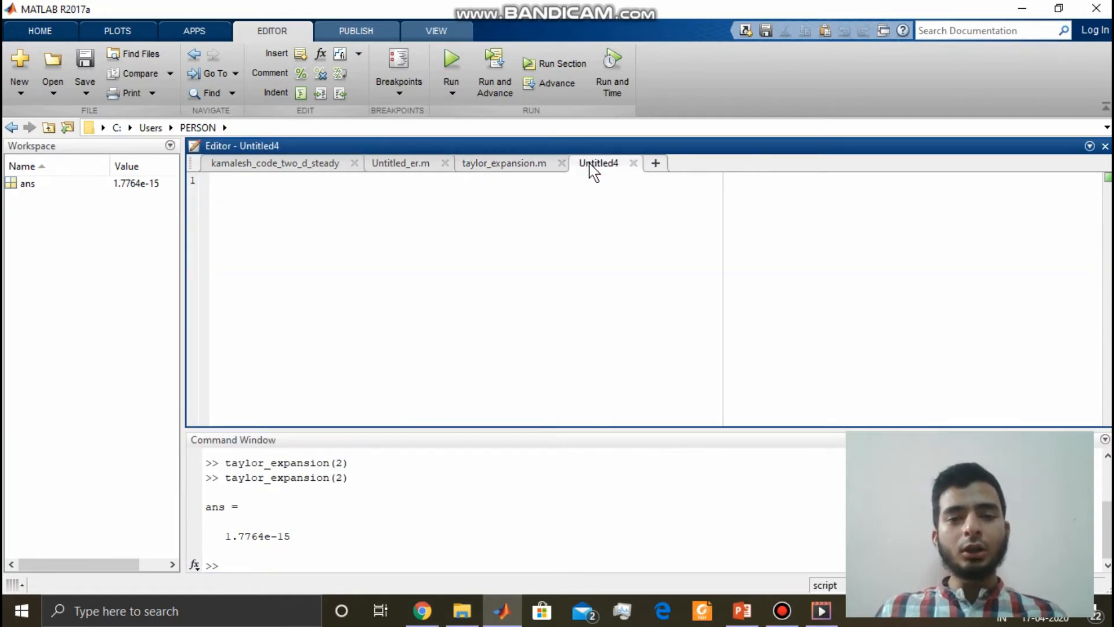
Type clear all; close all; clc; and x = [1 2 3 4 5] in the new script.
text(clear)
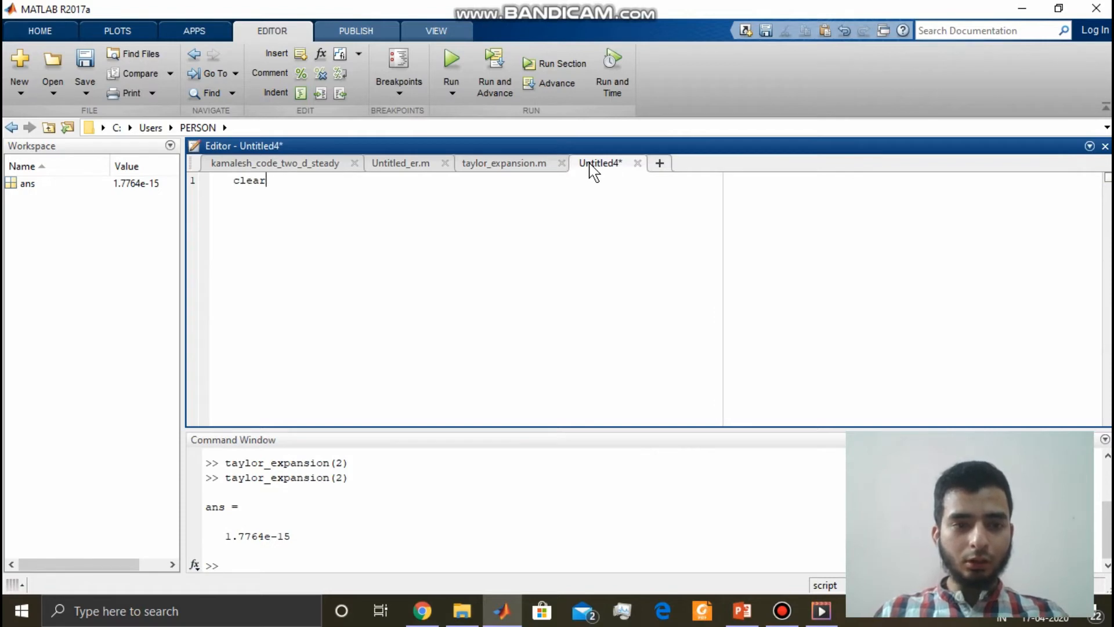
text(all;)
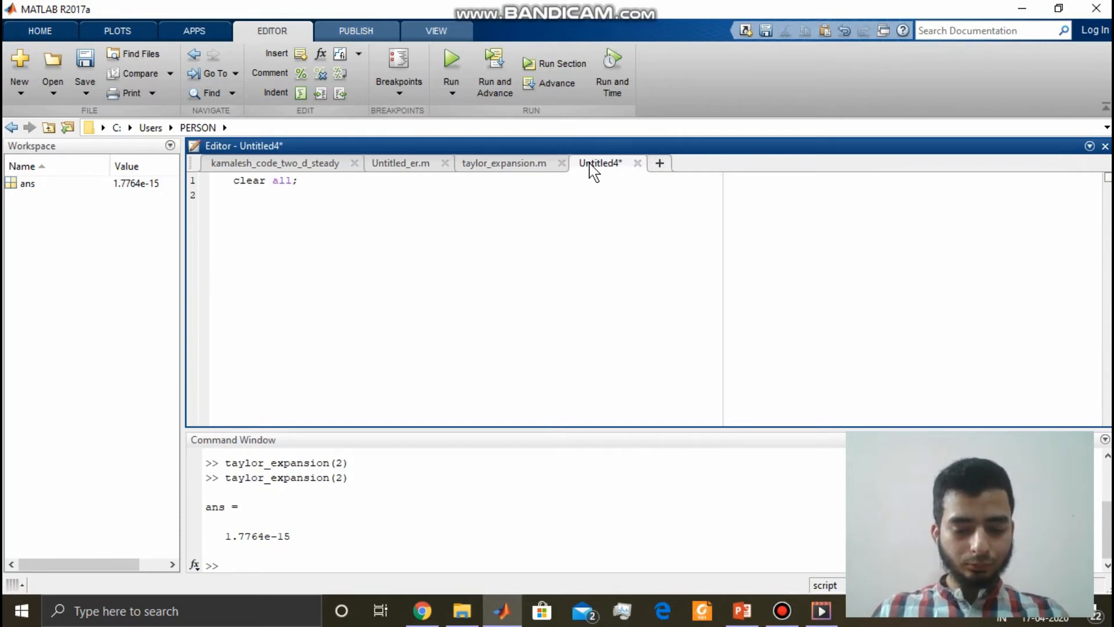
text(close)
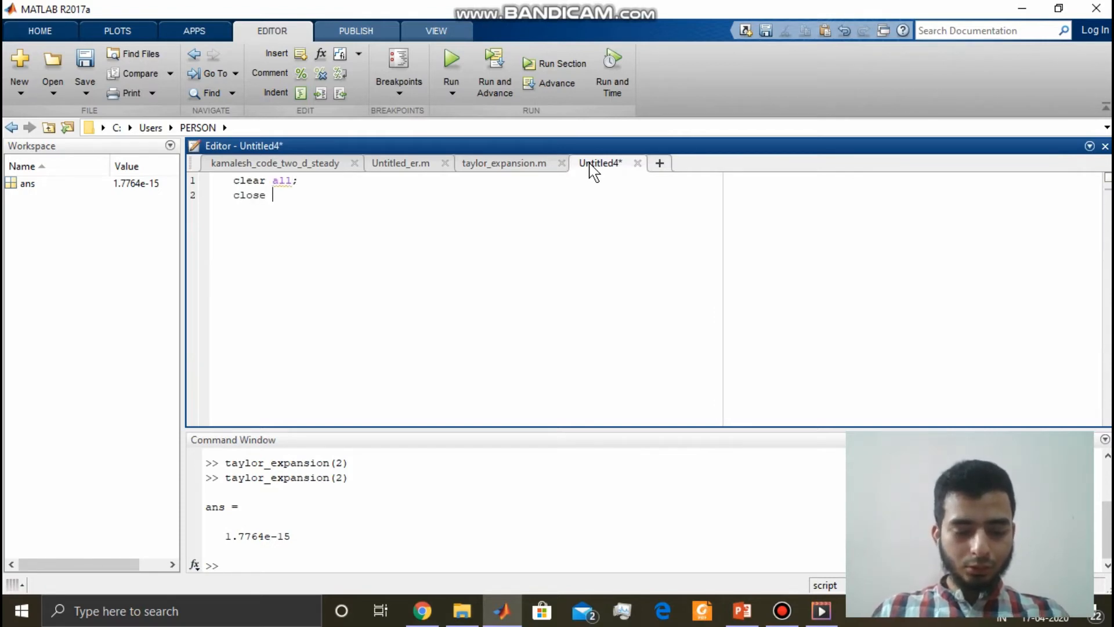
text(all;)
text(clc;)
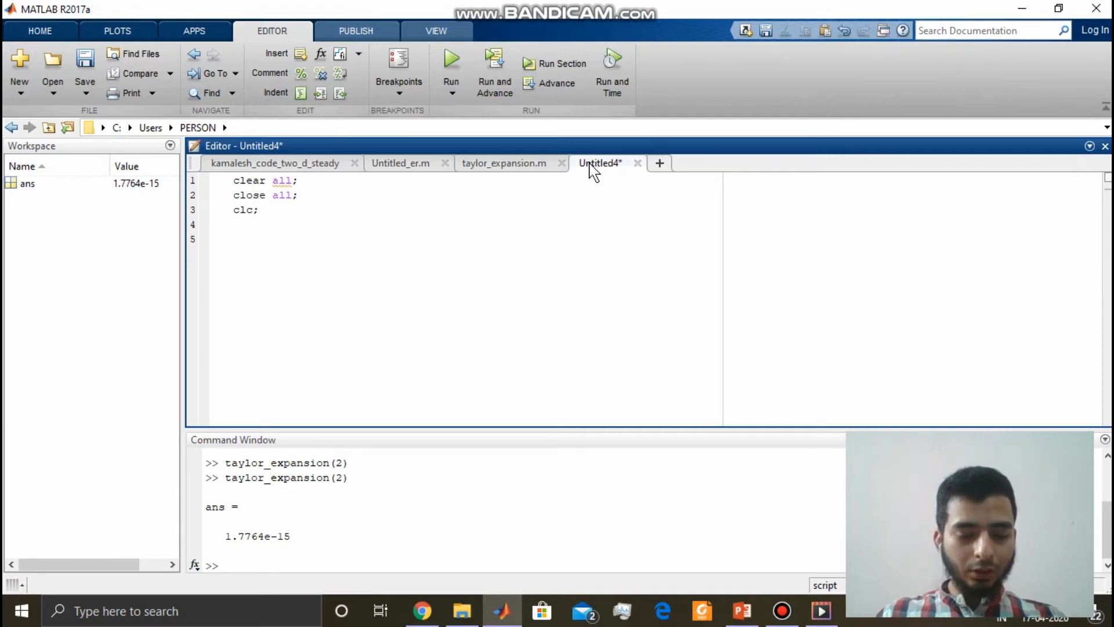
text(x = [1 2)
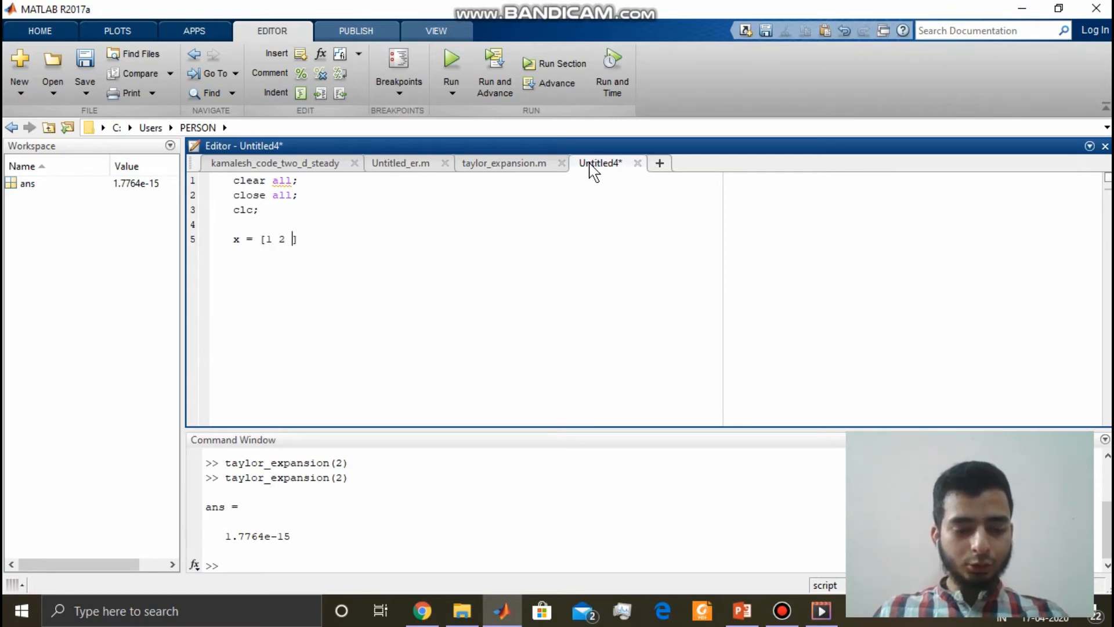
text(3 4 5])
text(for)
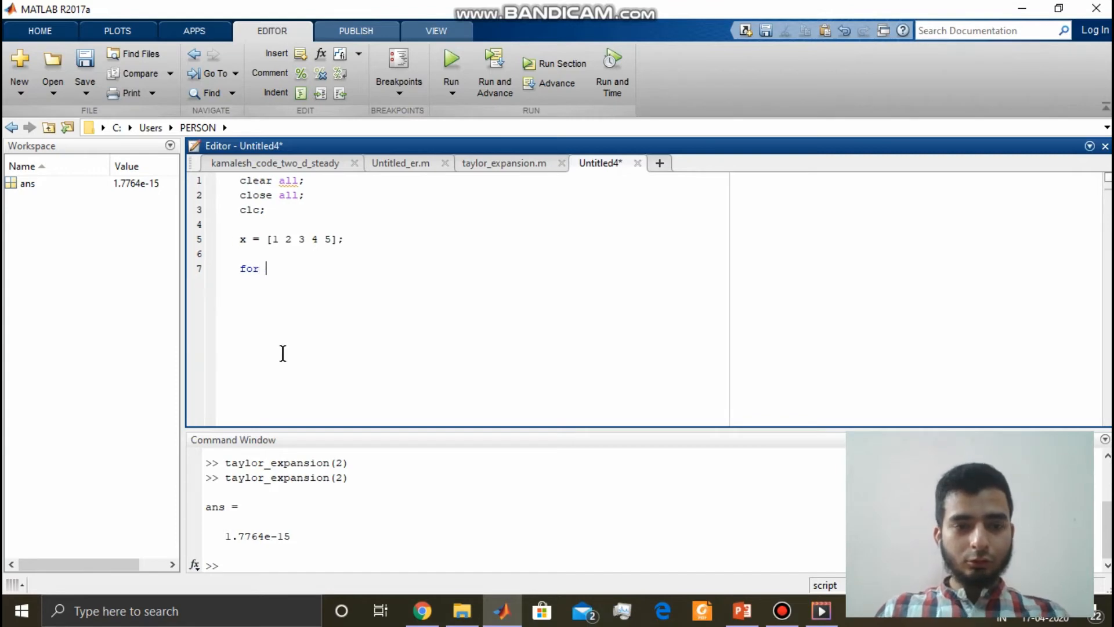
Add a for i = 1:length loop assigning error(i) = taylor_expansion(x);.
text(i = 1)
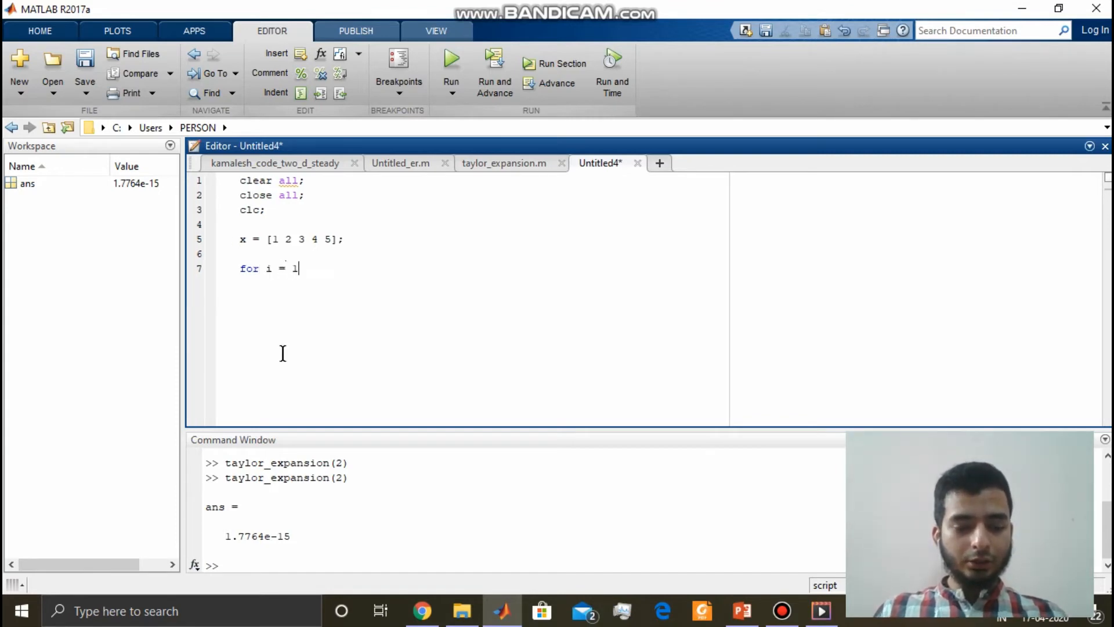
text(:length(x)
text(end)
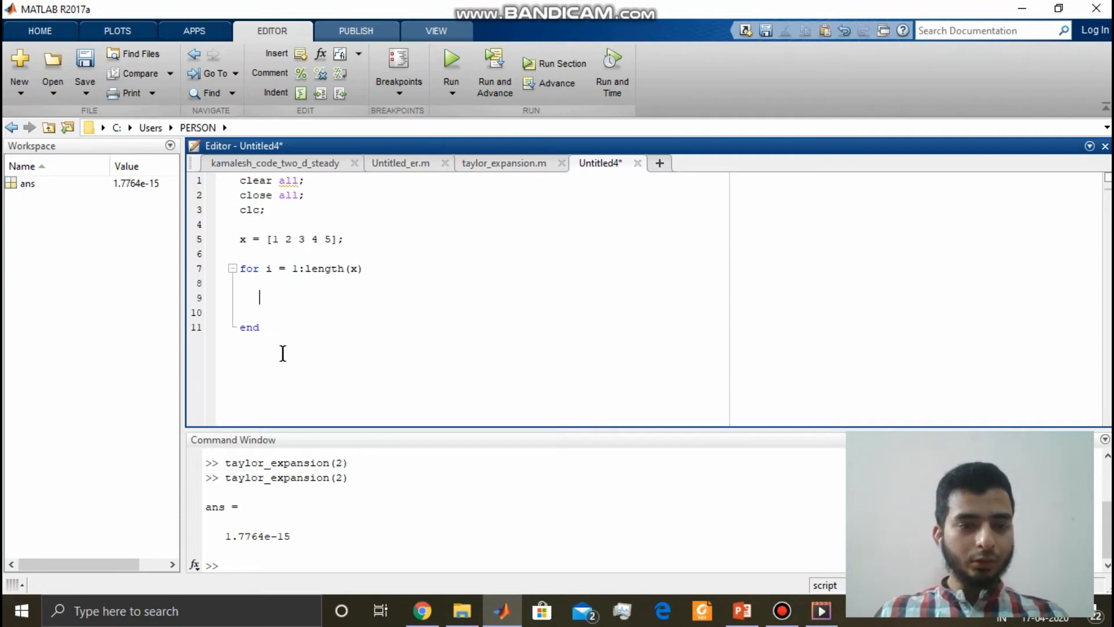
text(error(i)
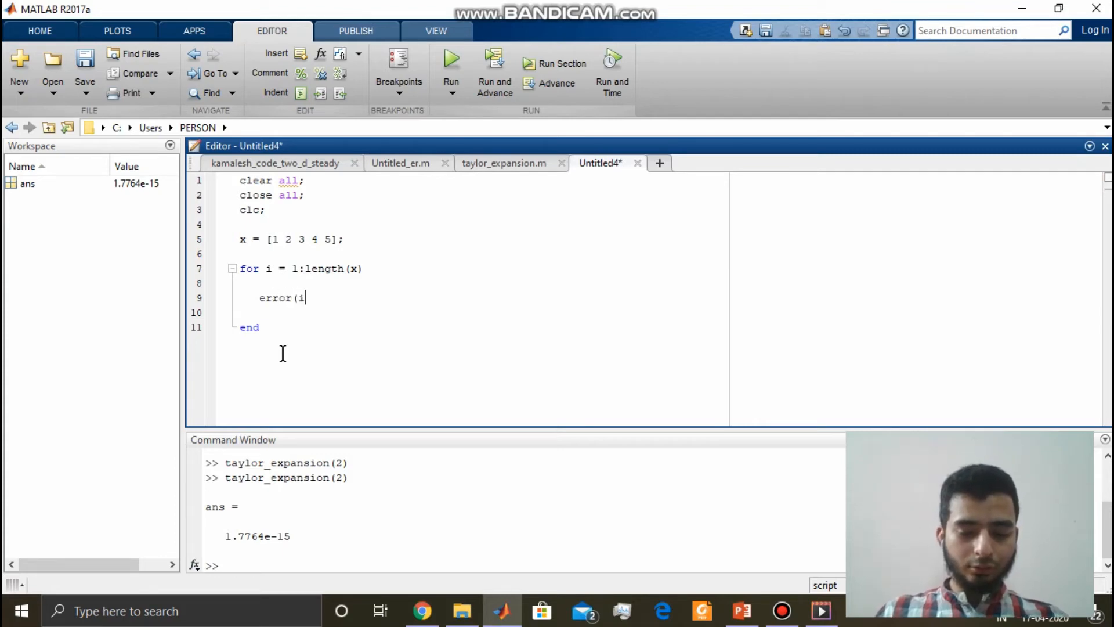
text() =)
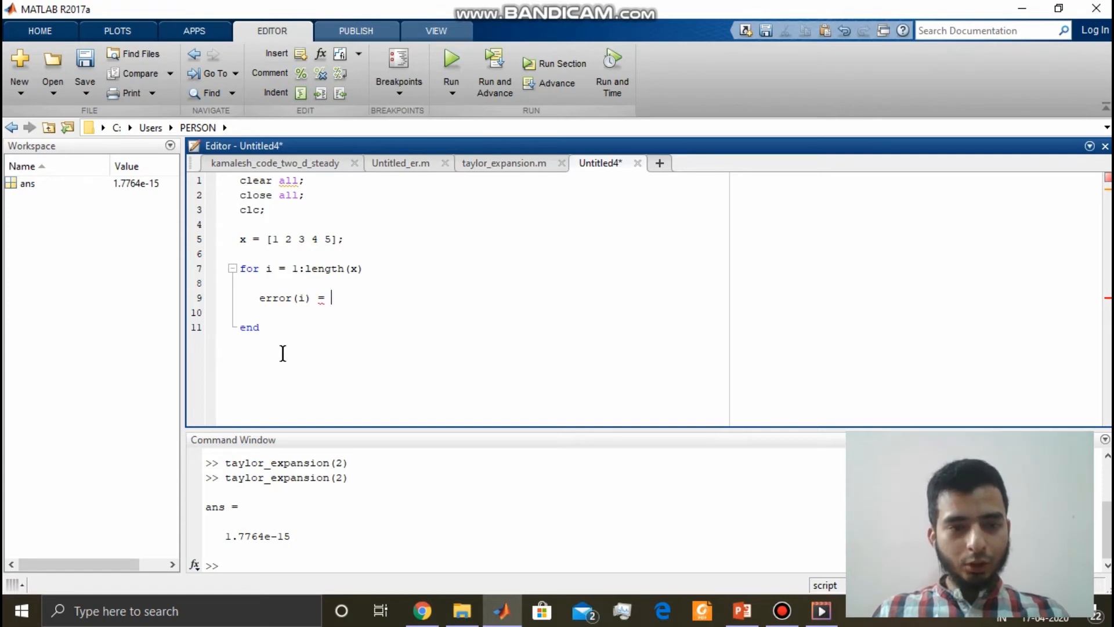
text(tay)
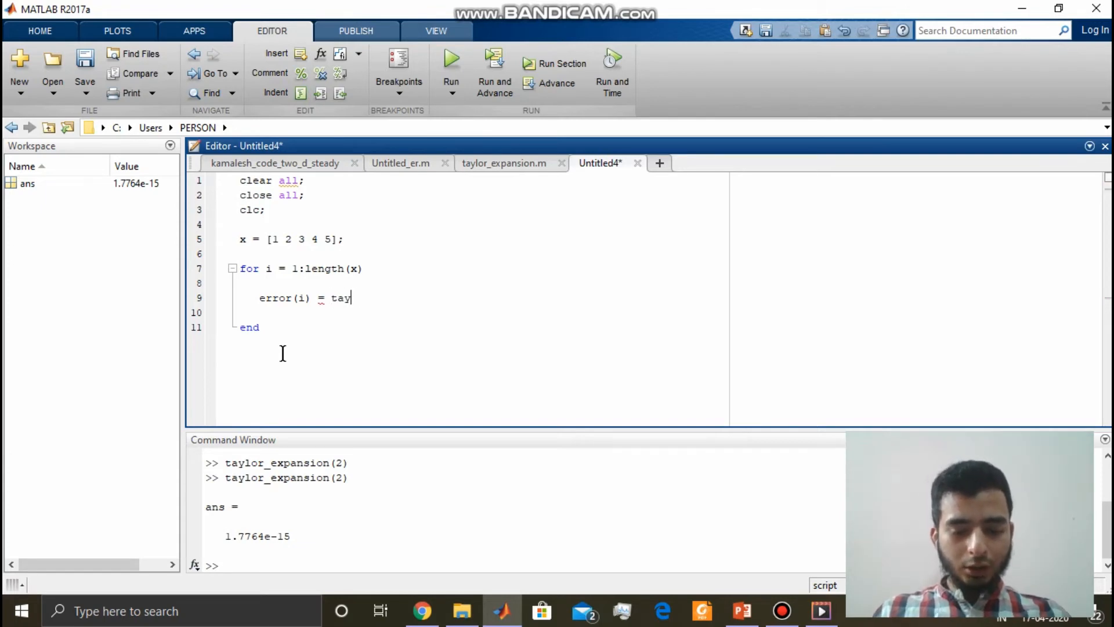
text(lor_e)
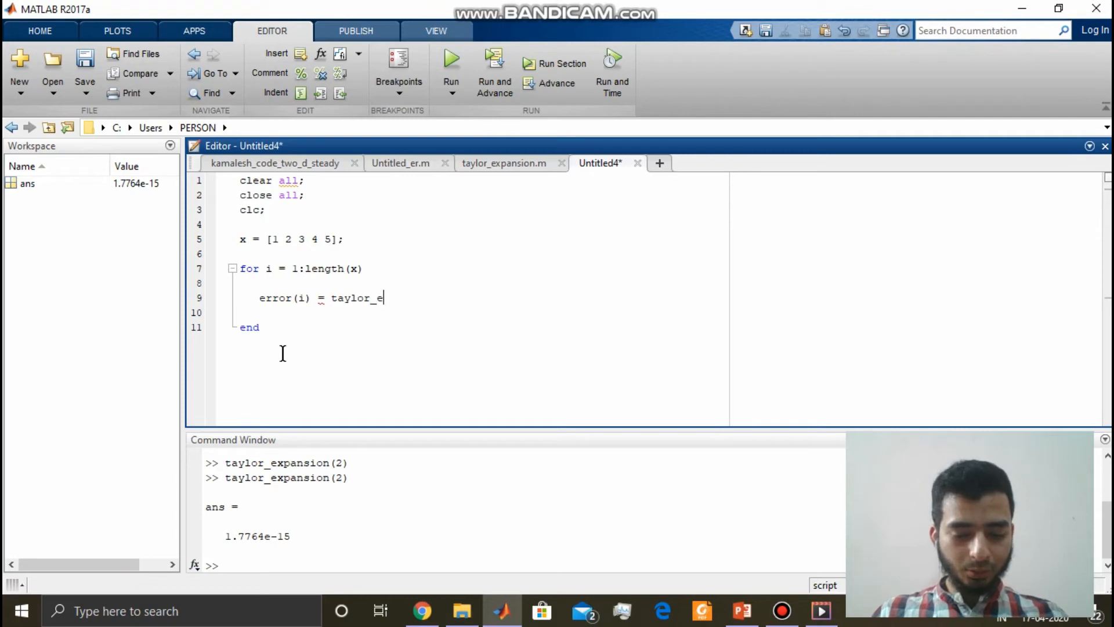
text(xpansion)
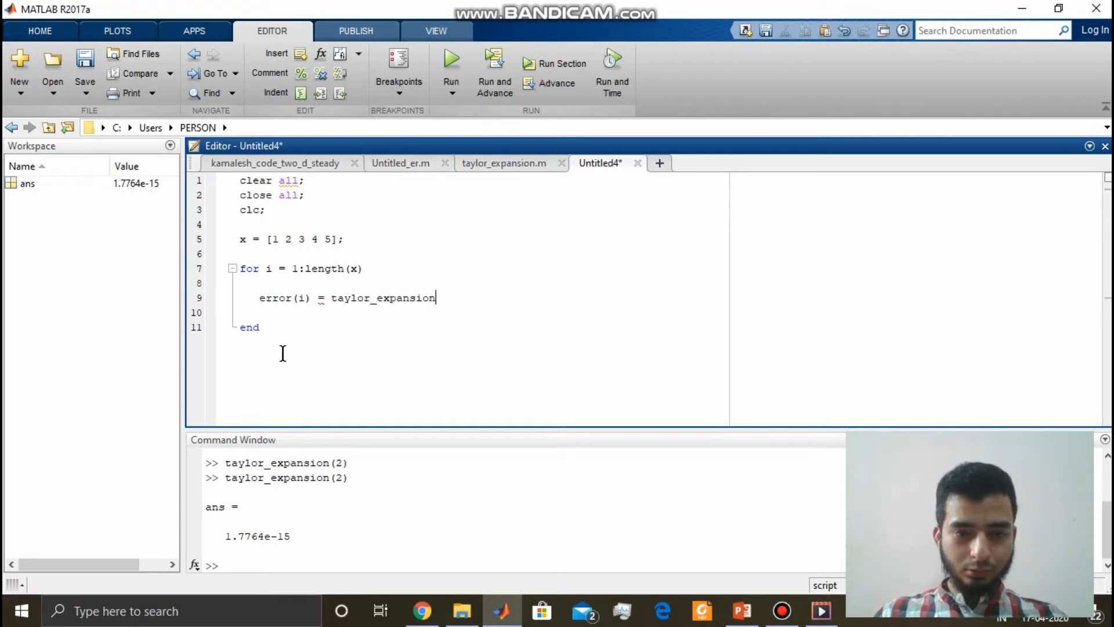
text((x))
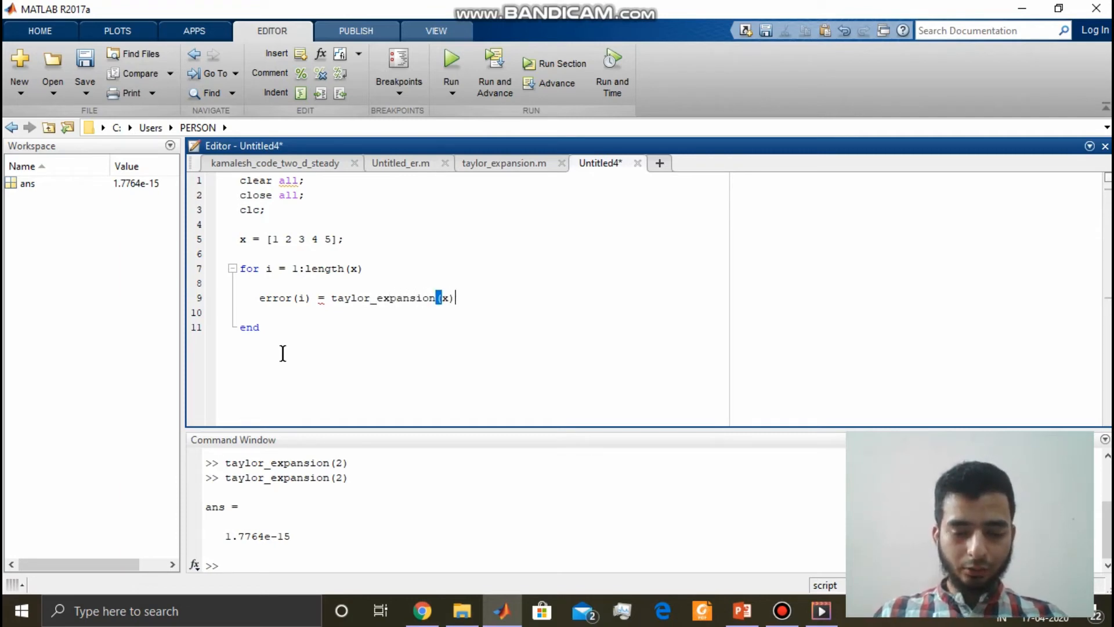
text(;)
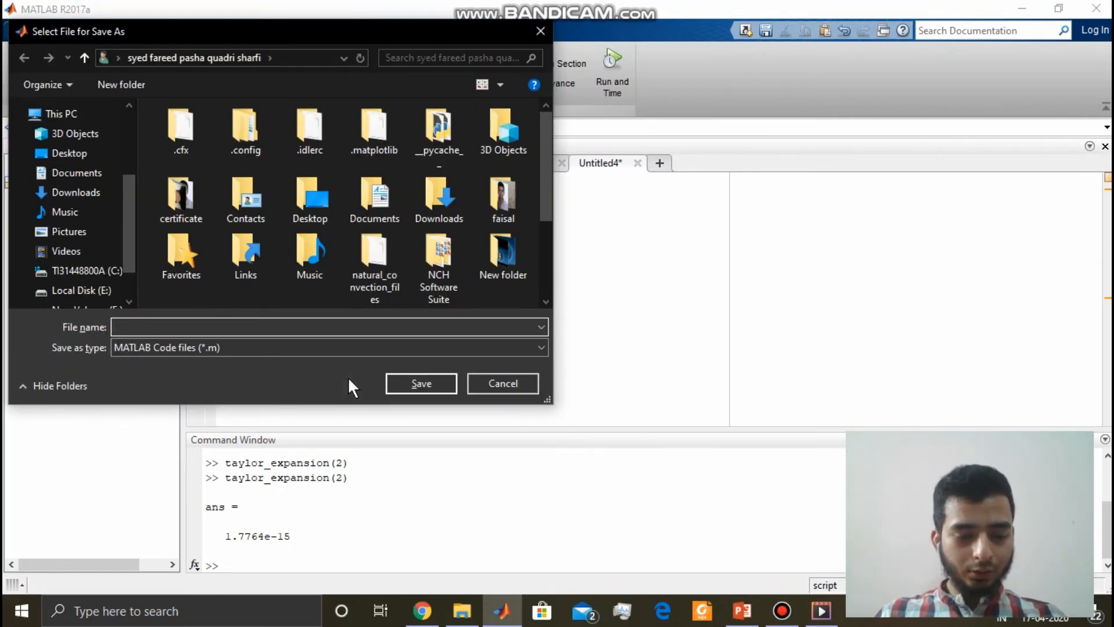
Save the new script under the file name taylor_script.m.
text(taylor_script)
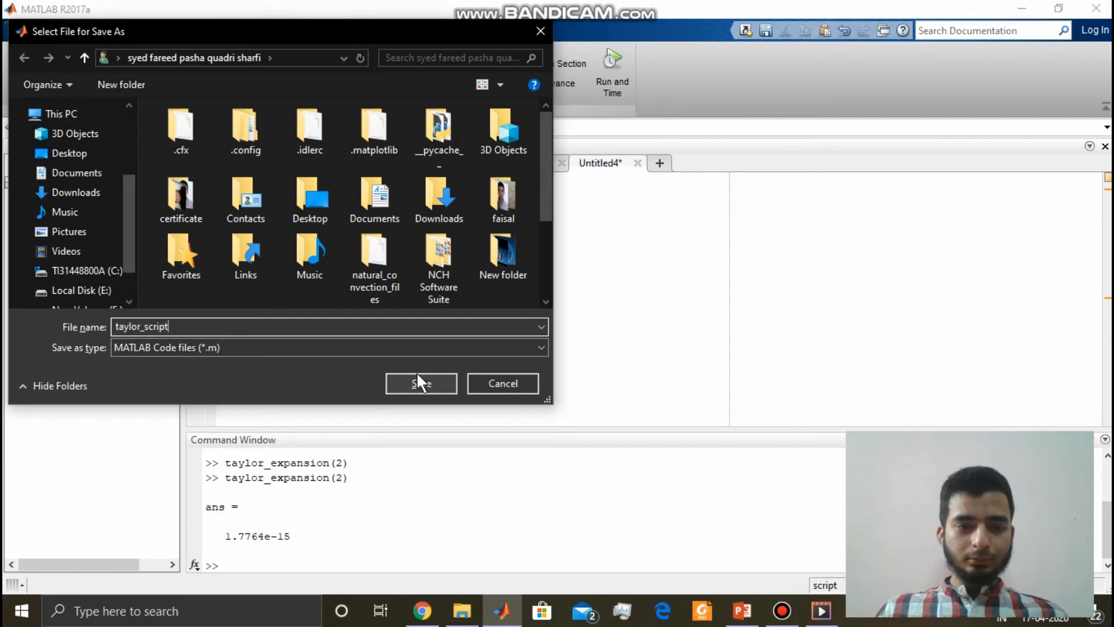
click(421, 383)
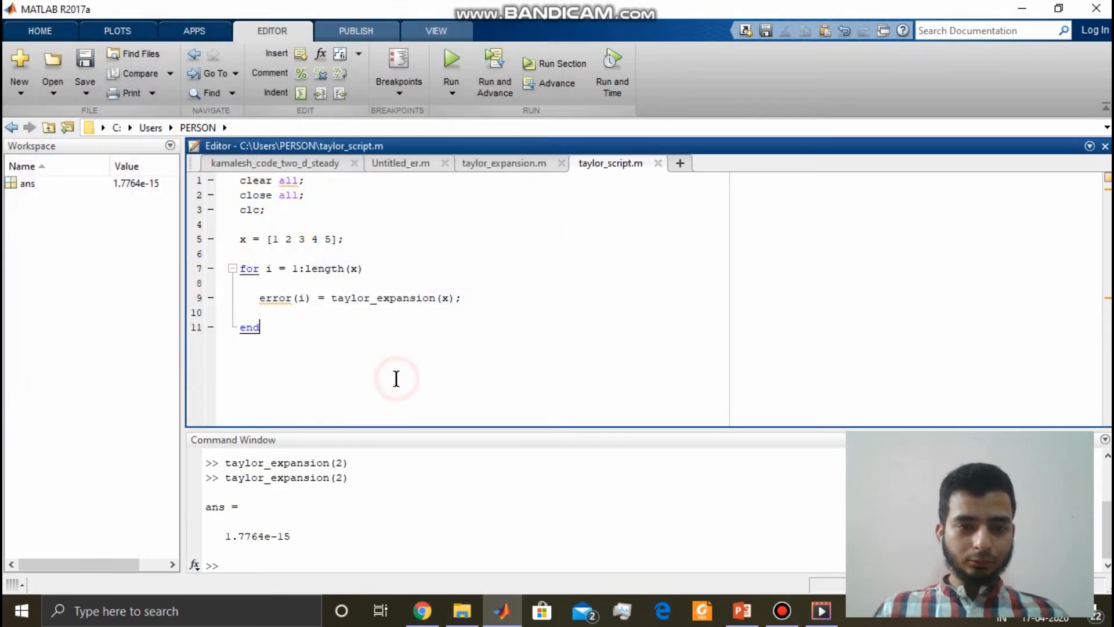
click(451, 61)
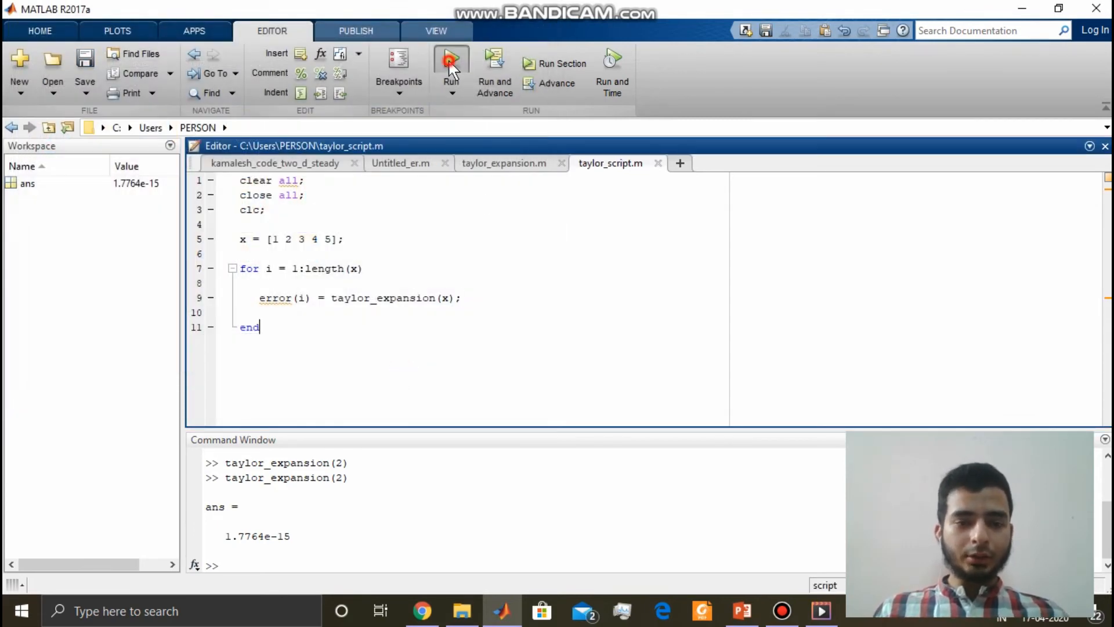
Run the script, fix the matrix power error with taylor_expansion(x(i)), and rerun.
click(451, 64)
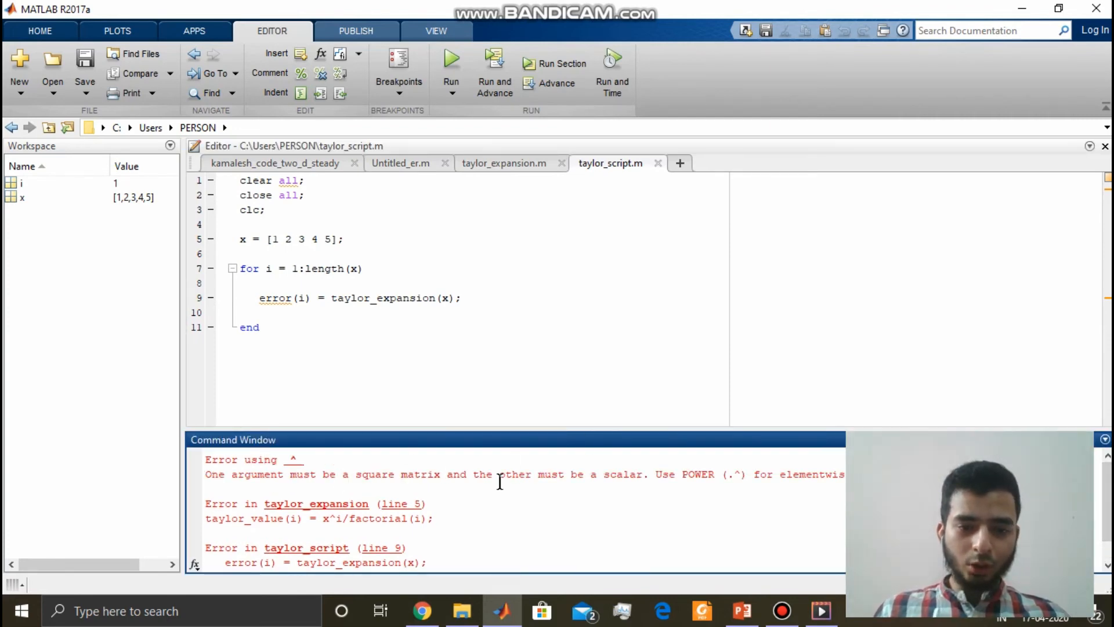
click(447, 297)
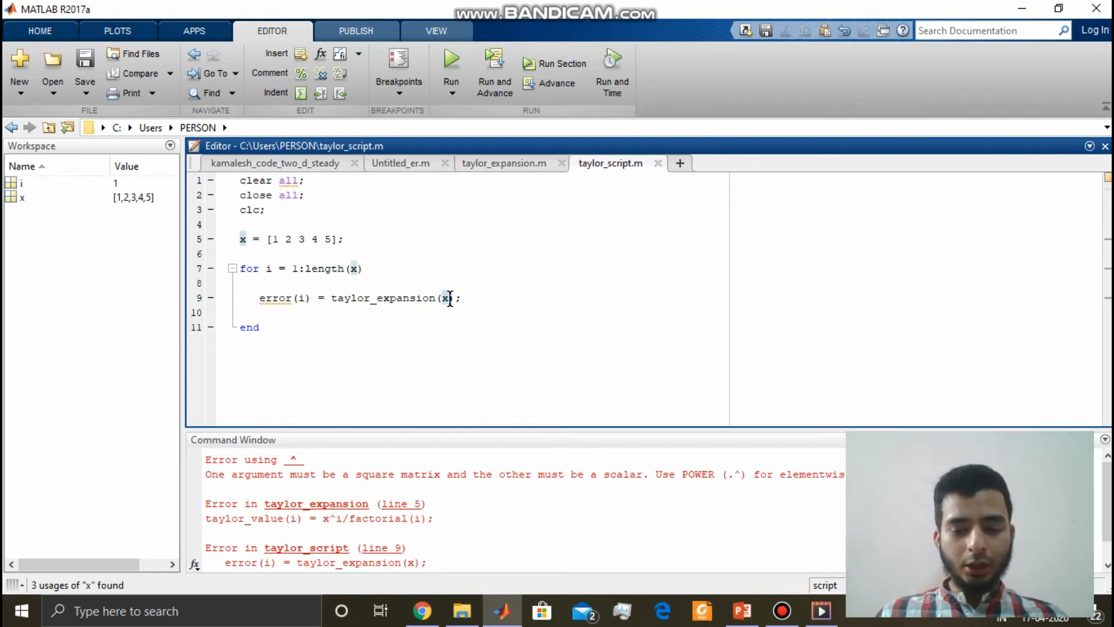
text((i))
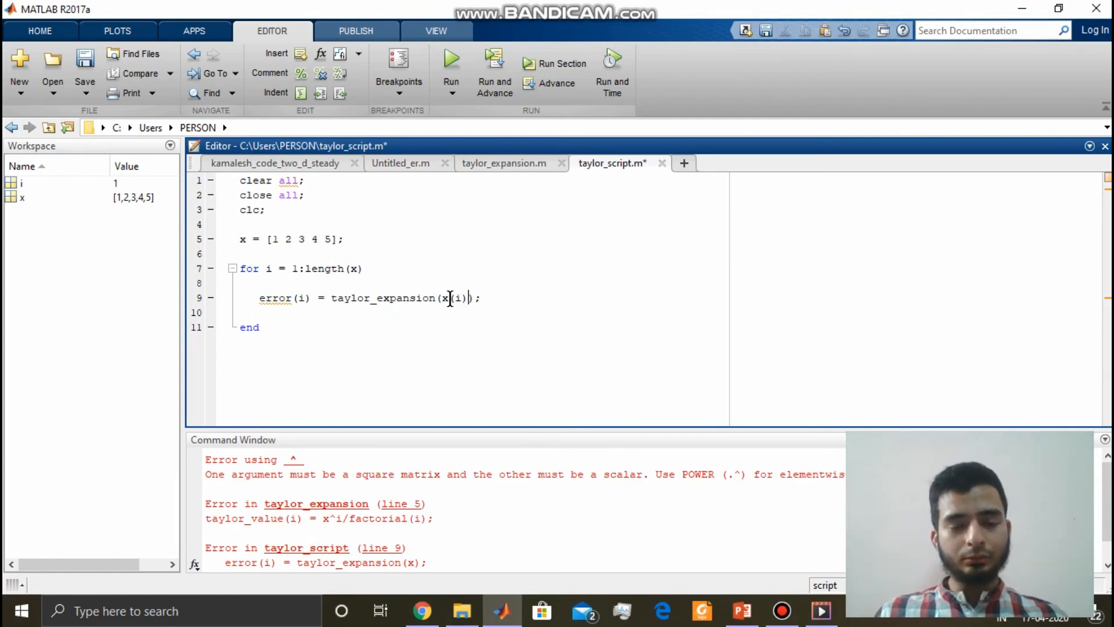
mouse_move(466, 351)
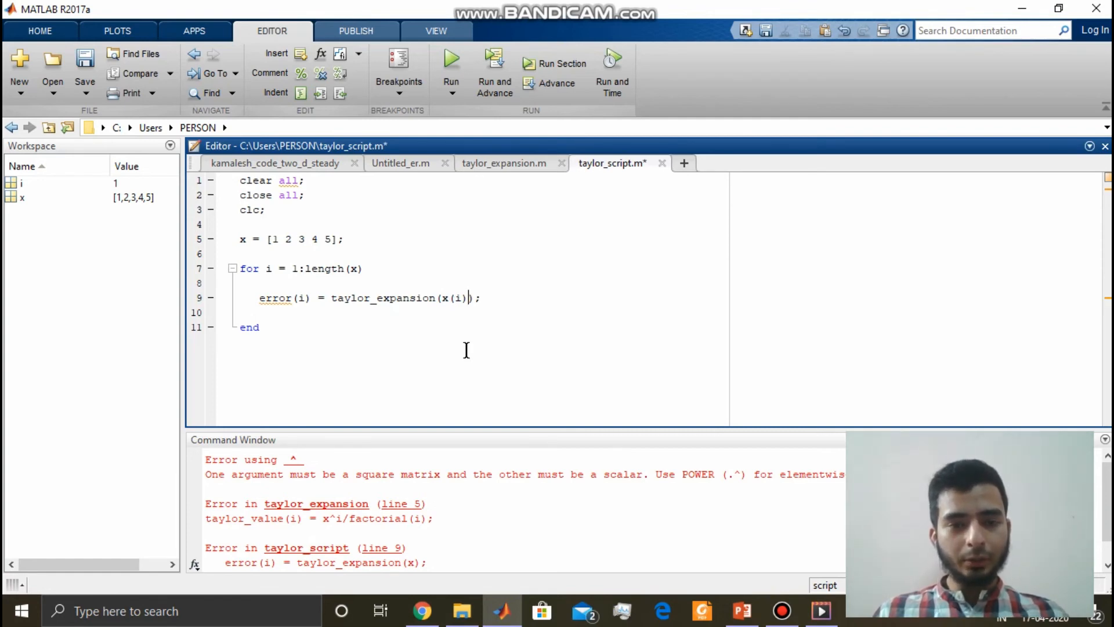
click(451, 60)
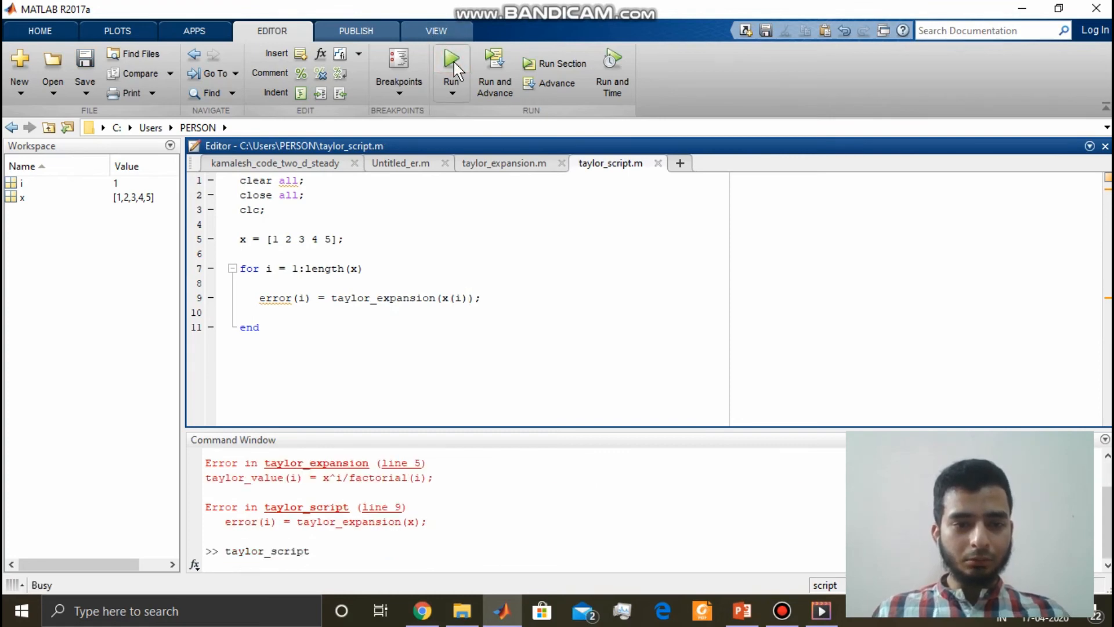
click(451, 67)
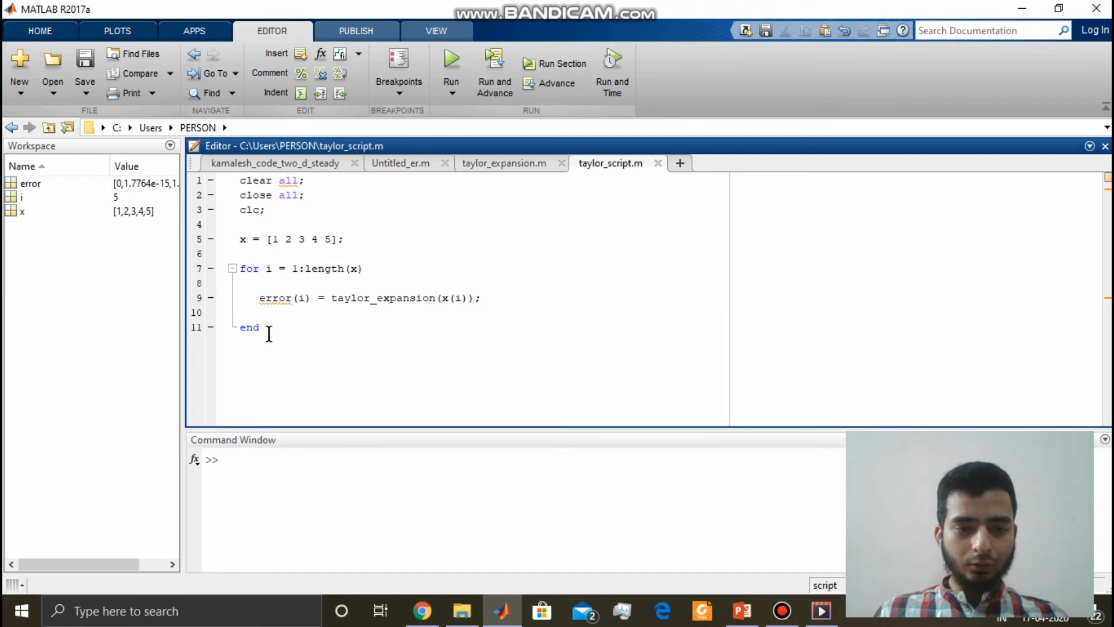
Add plot(x,error,'p--'); after the loop and run taylor_script.
text(plot)
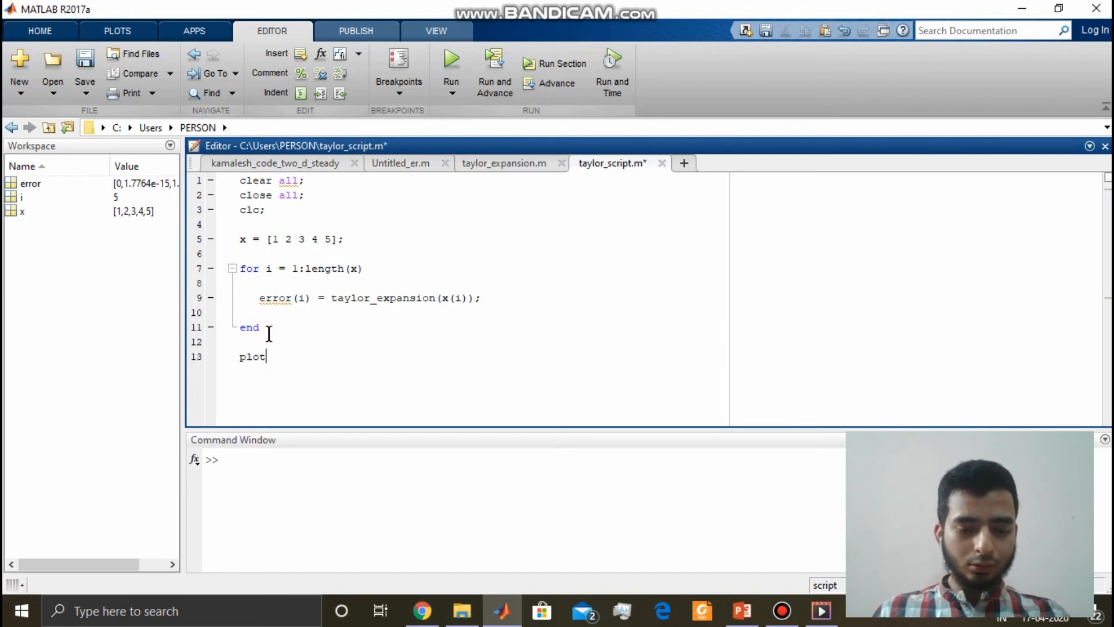
text(())
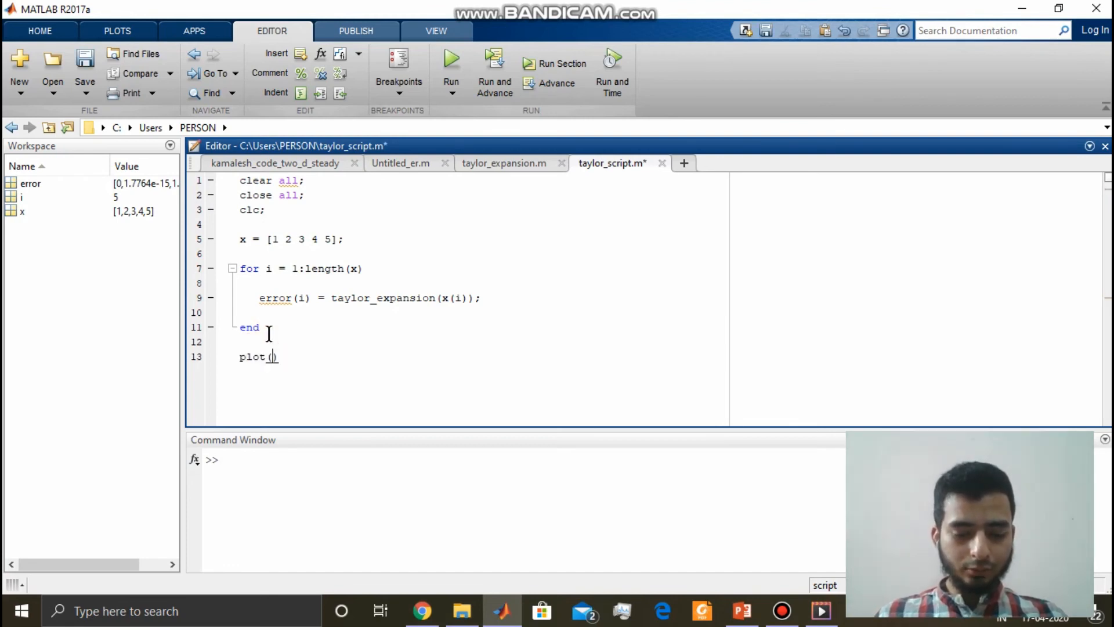
text(x,erro)
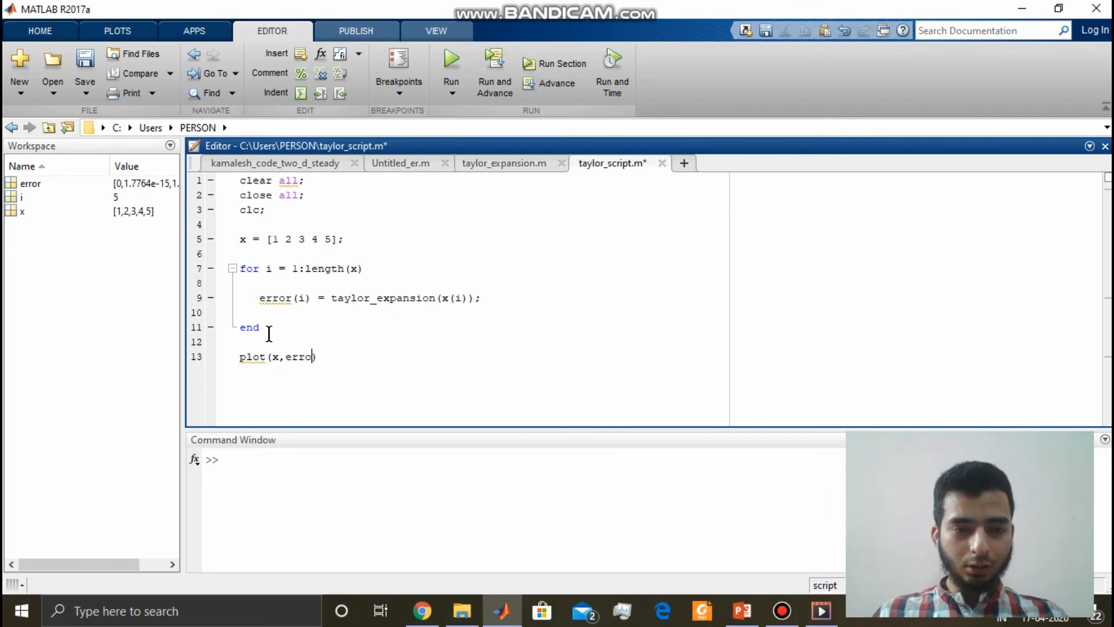
text(r,'');)
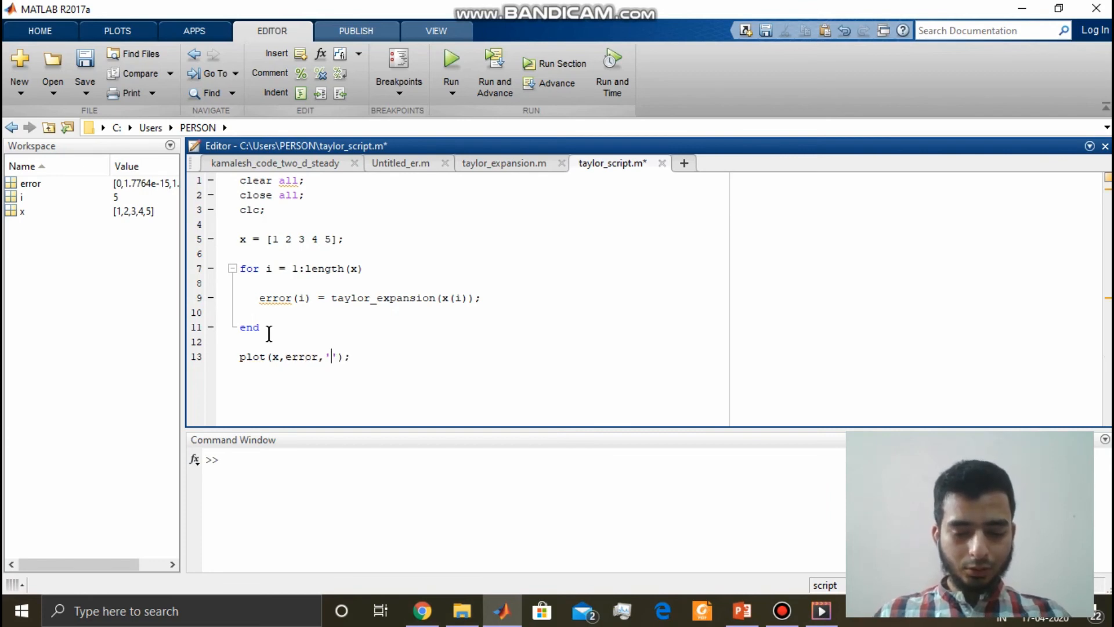
text(p--)
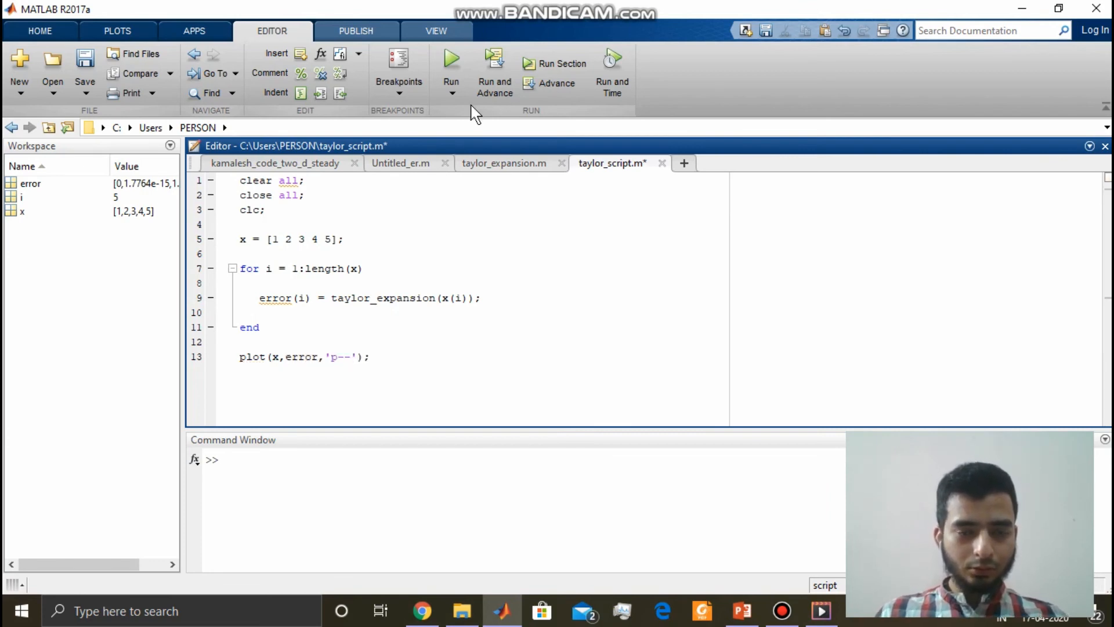
mouse_move(452, 60)
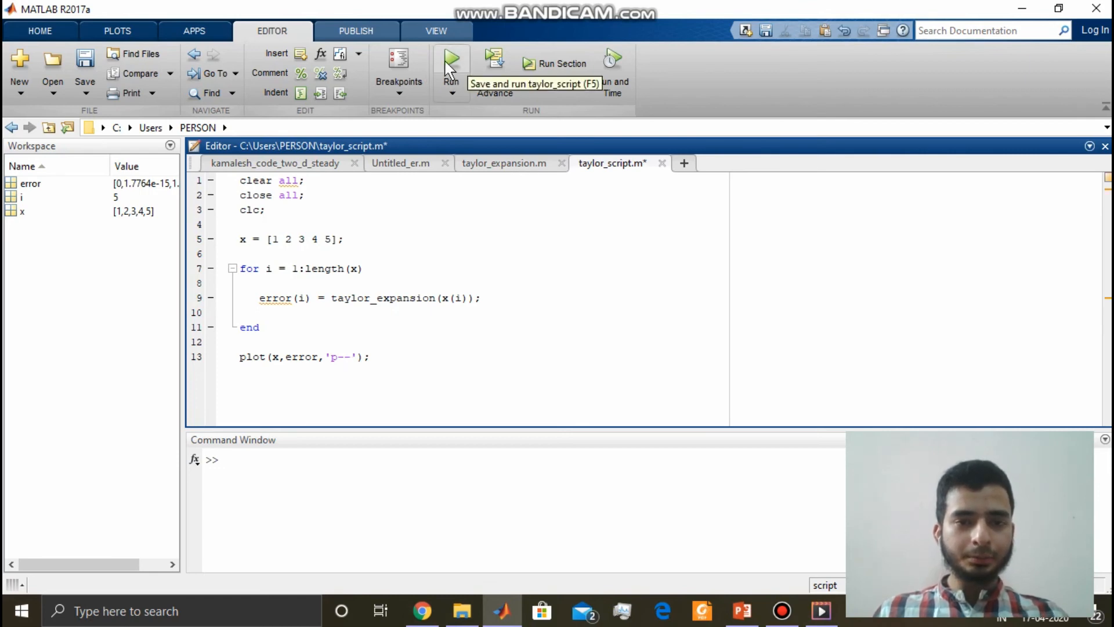
click(451, 63)
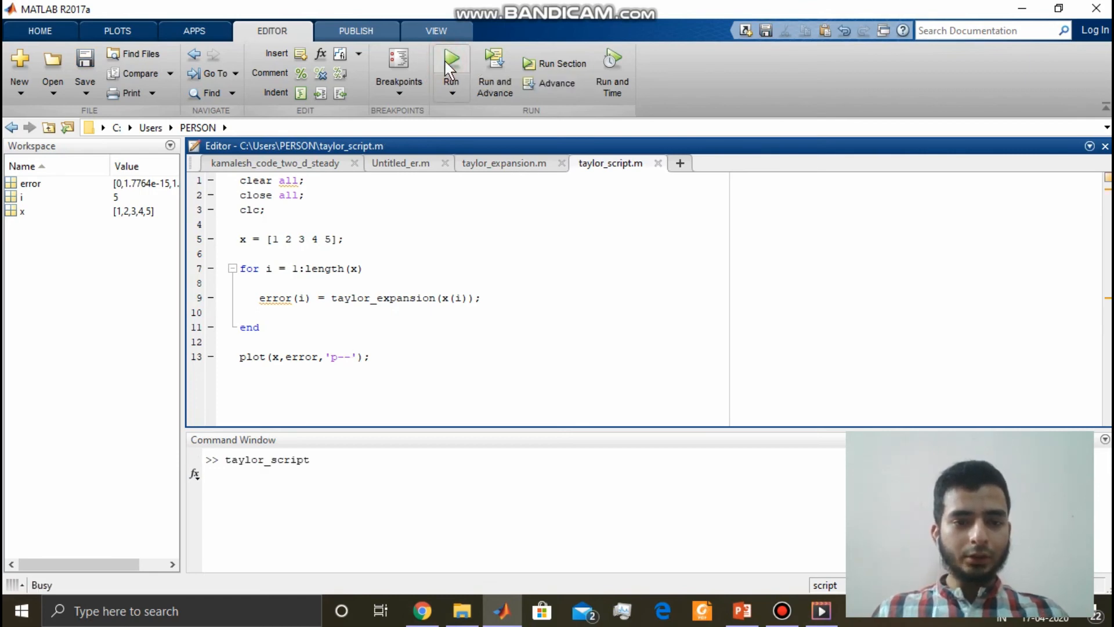
Maximize Figure 1 showing error versus x as a dashed star-marked line.
click(451, 63)
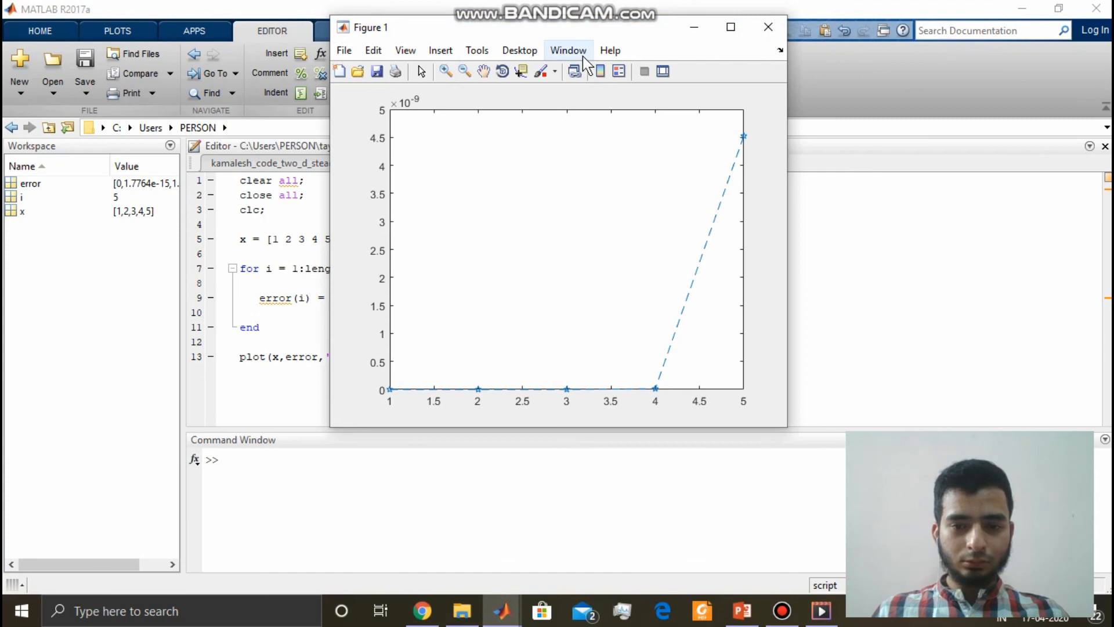
click(730, 28)
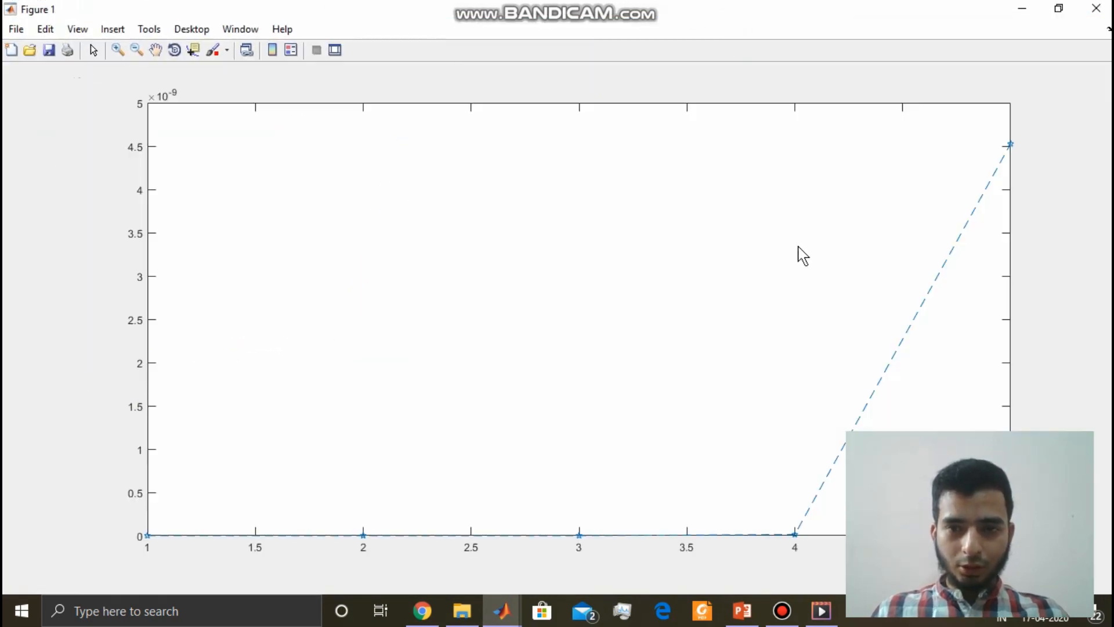
mouse_move(89, 114)
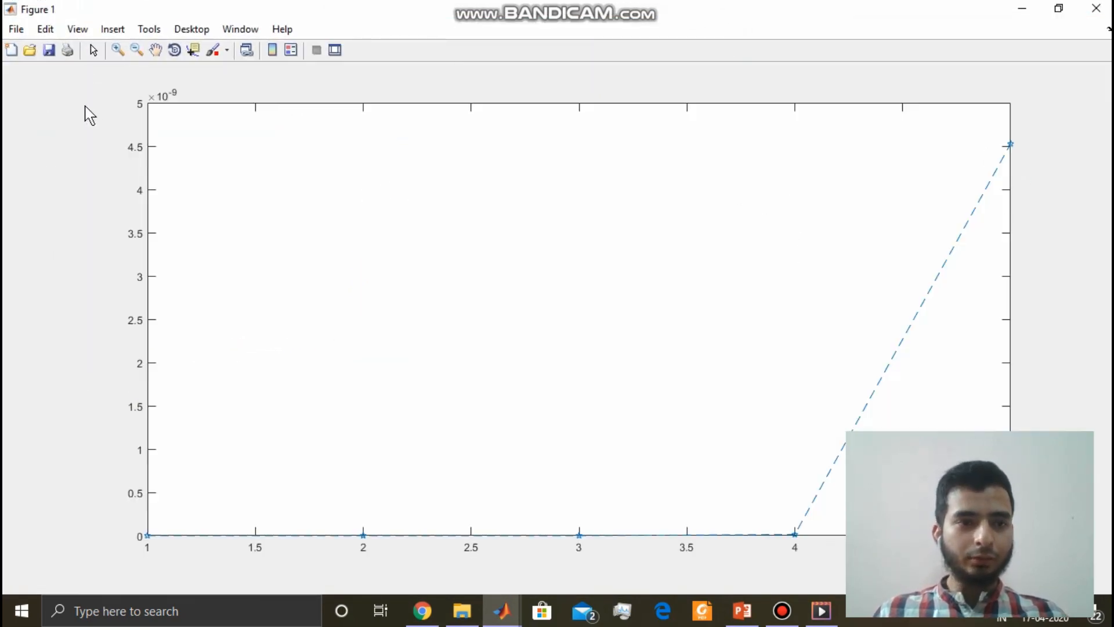